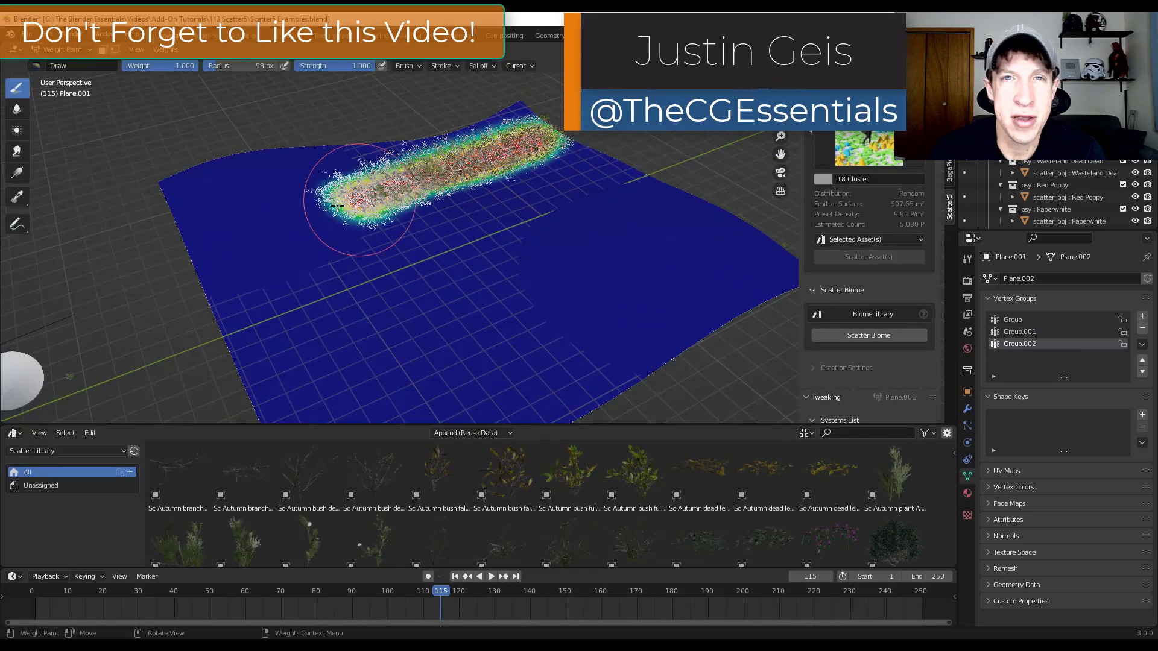
Switch the viewport from Weight Paint back to Object Mode to view the autumn plants.
left_click(60, 49)
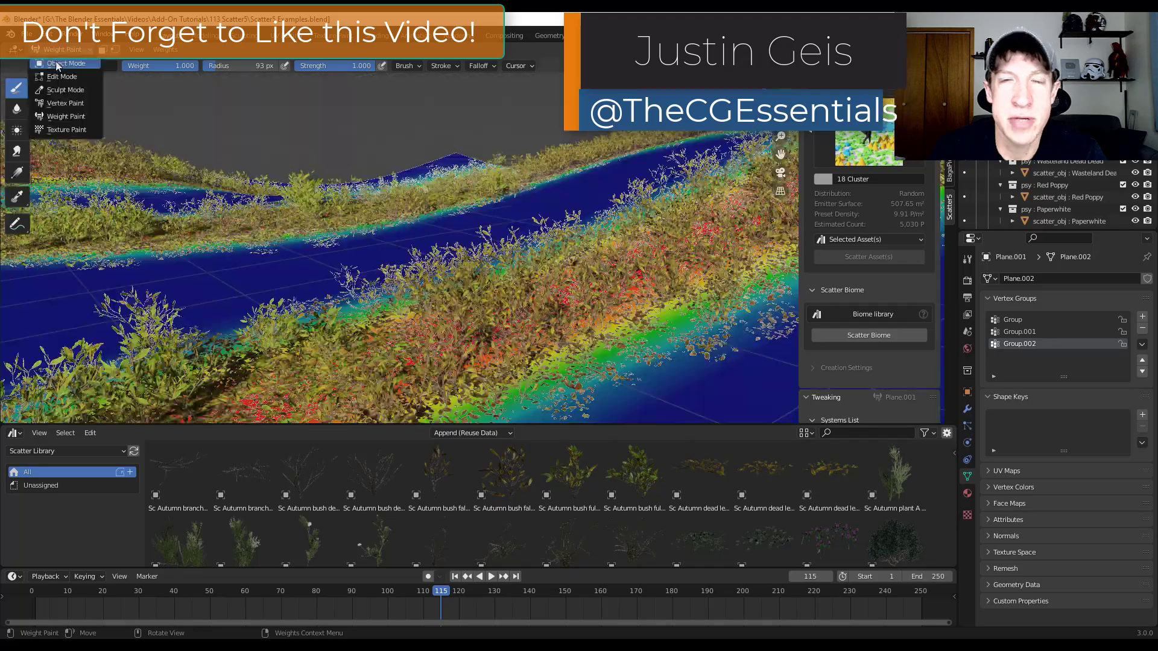
left_click(65, 63)
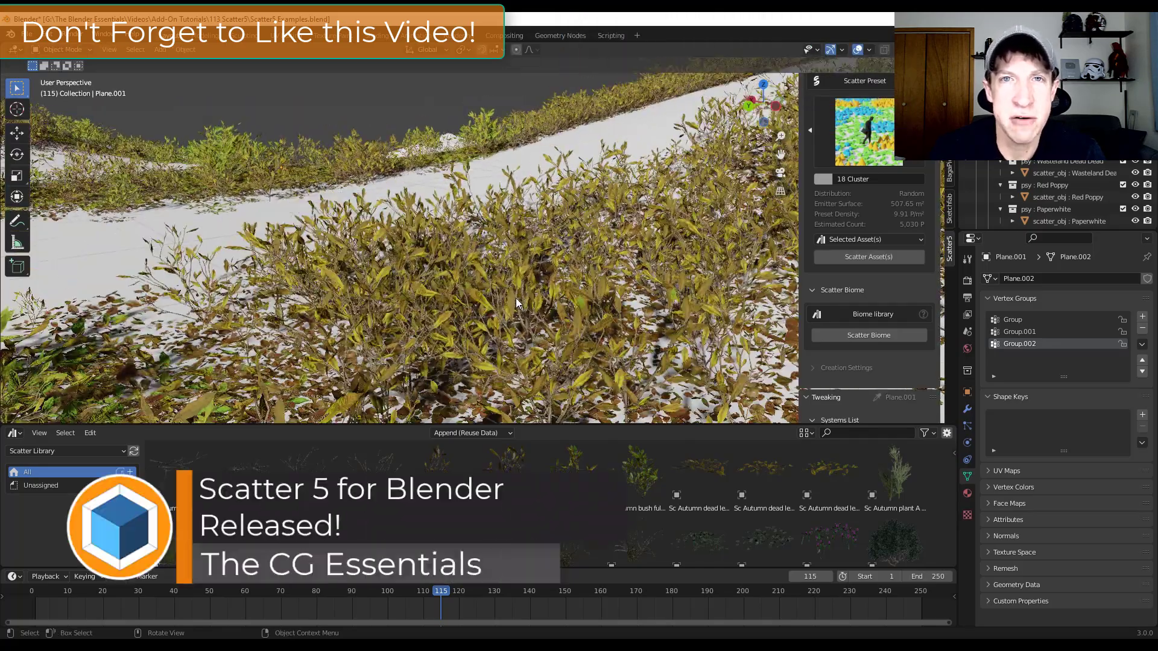
left_click_drag(517, 303, 477, 284)
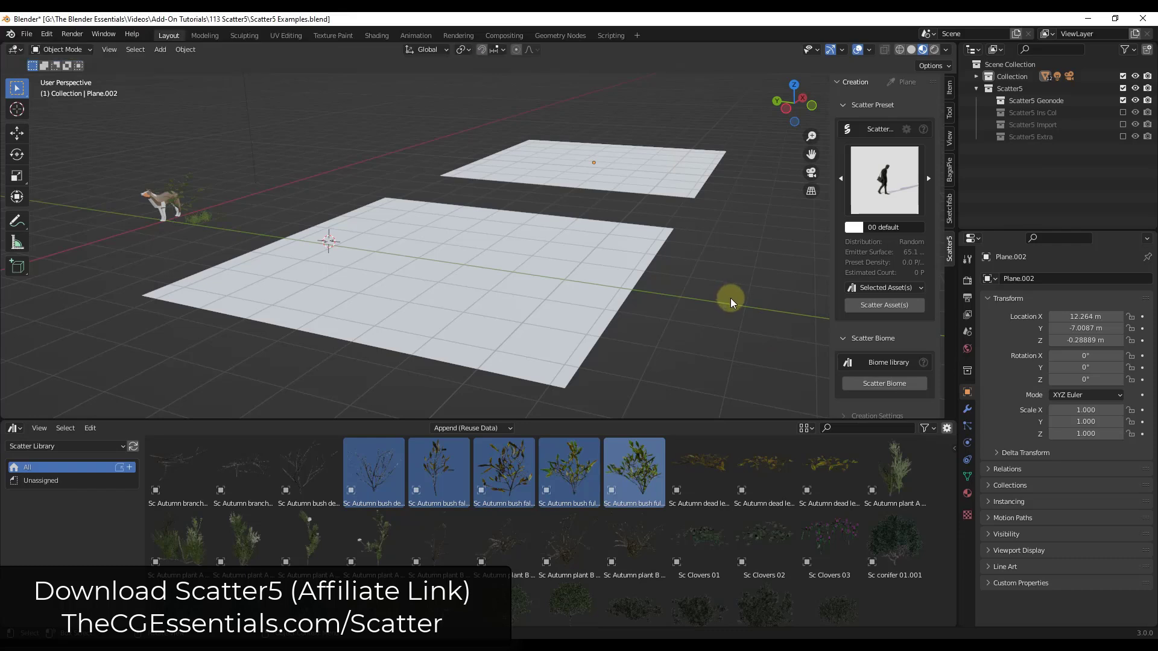
mouse_move(699, 211)
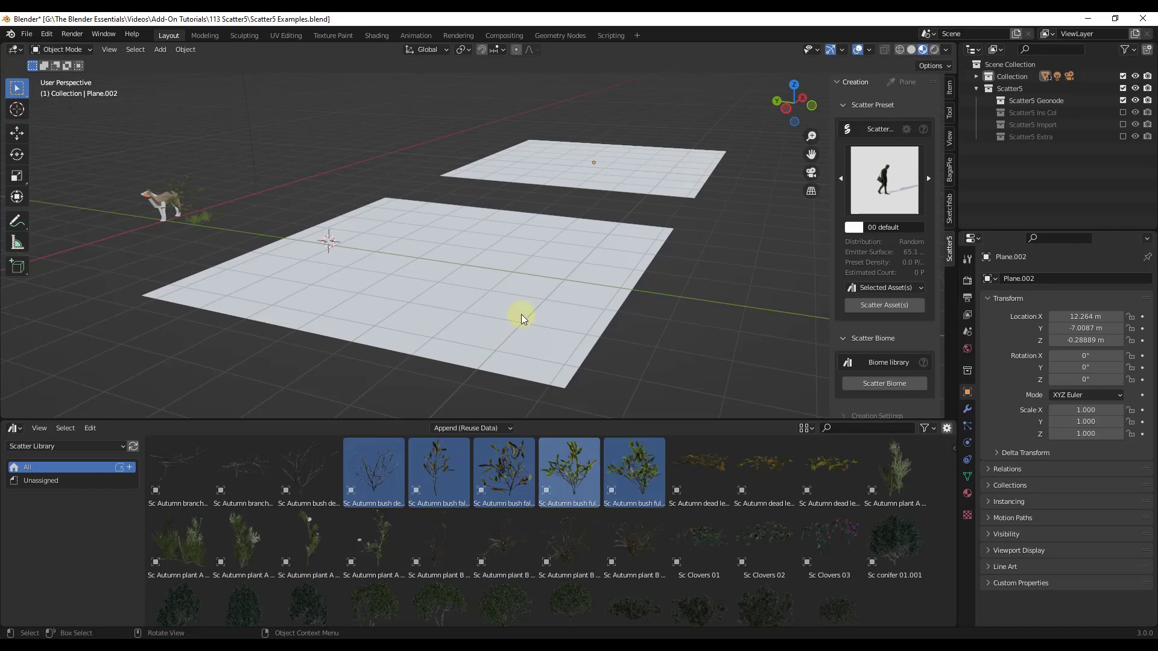
mouse_move(442, 287)
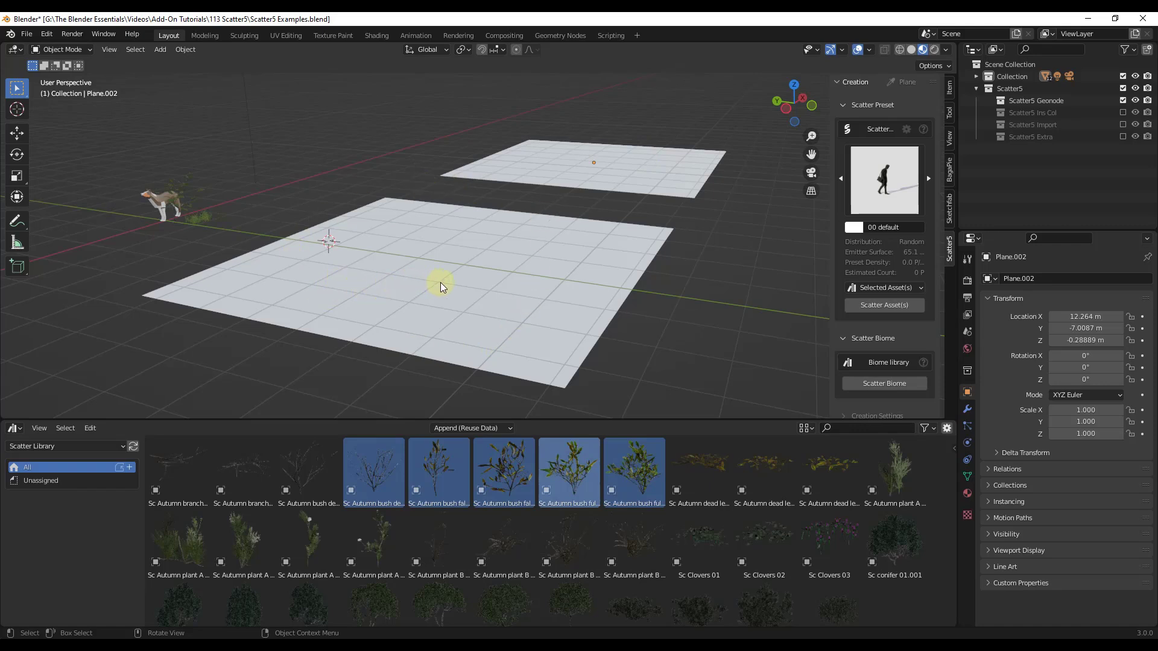
mouse_move(239, 446)
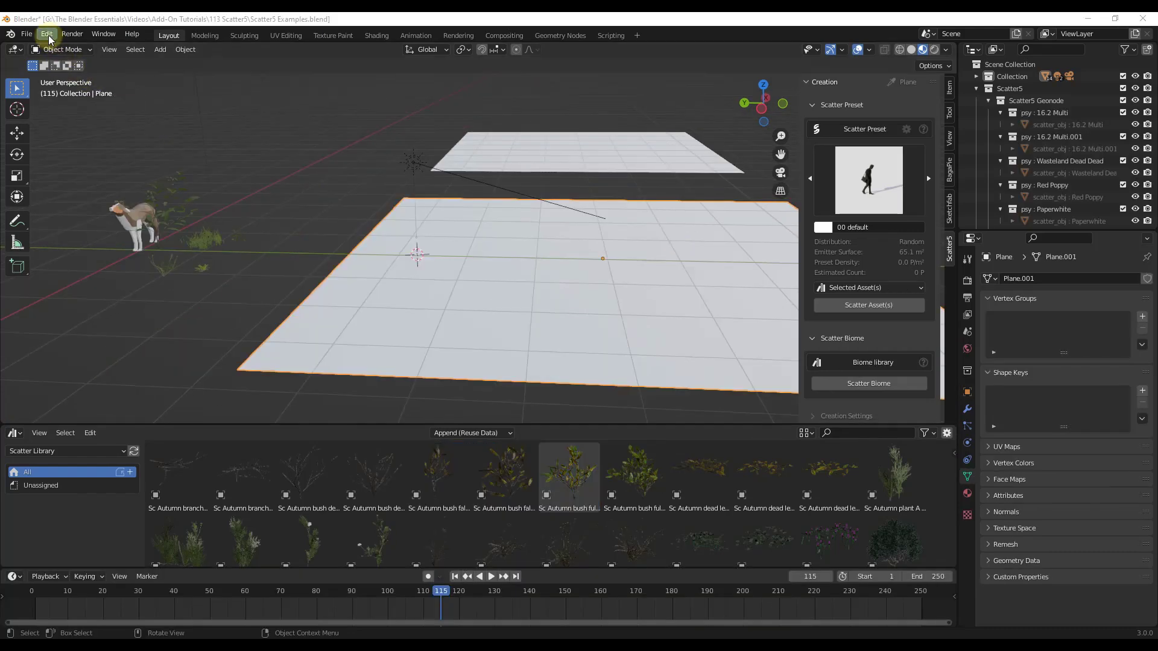
left_click(46, 34)
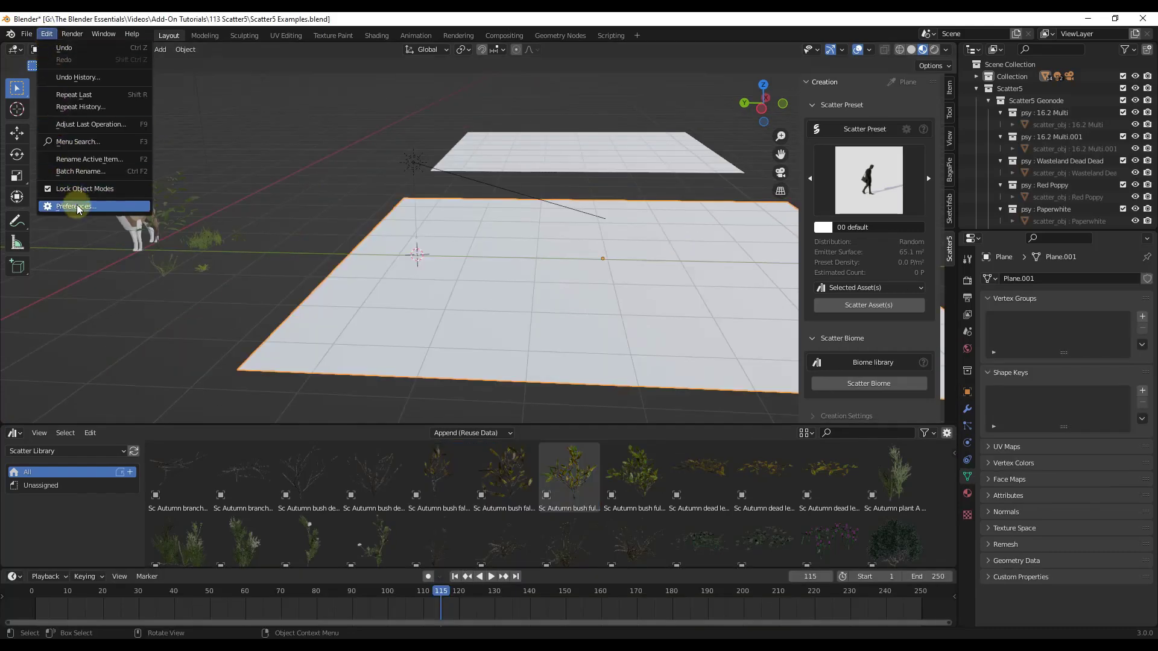
left_click(76, 206)
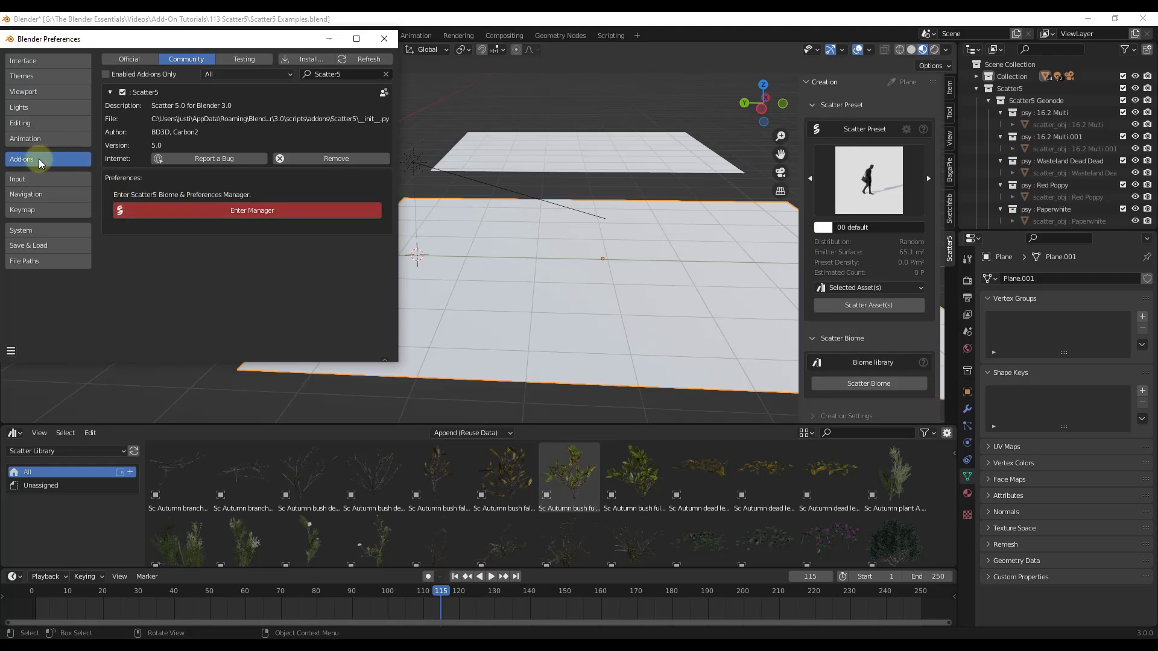
mouse_move(40, 163)
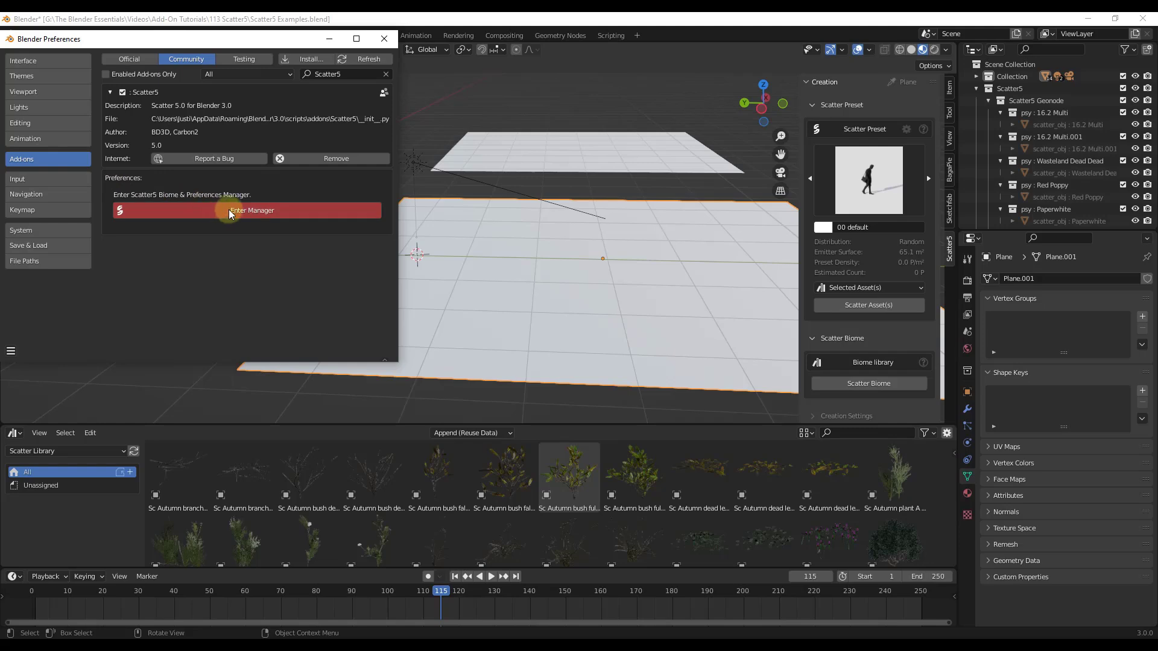
left_click(246, 210)
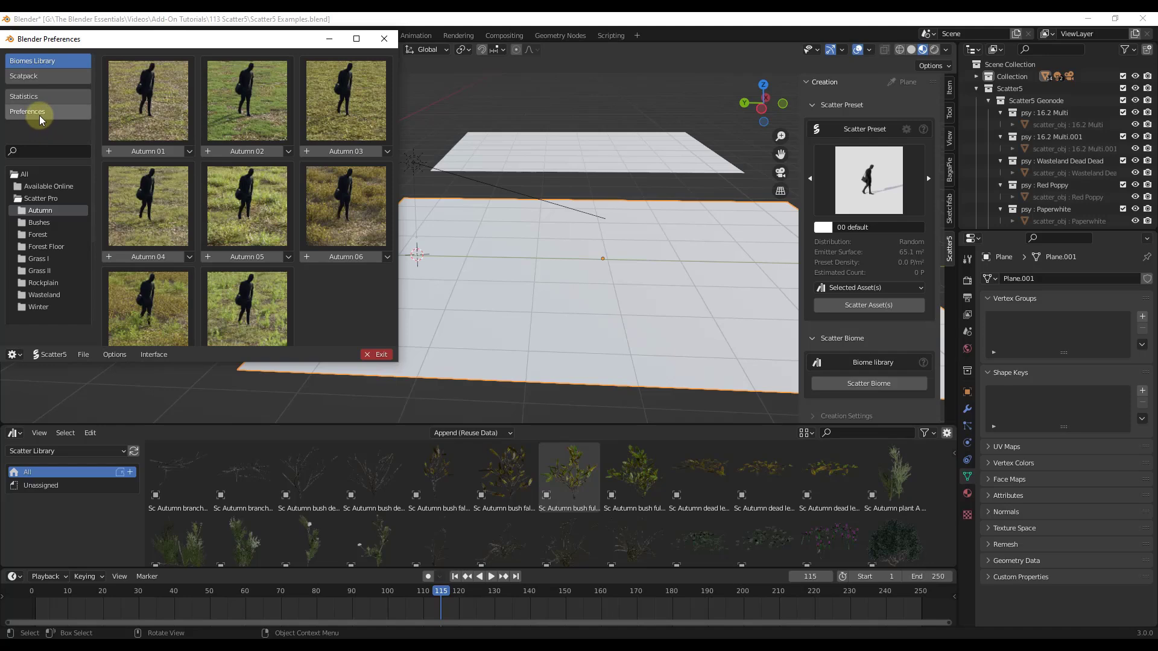
left_click(28, 111)
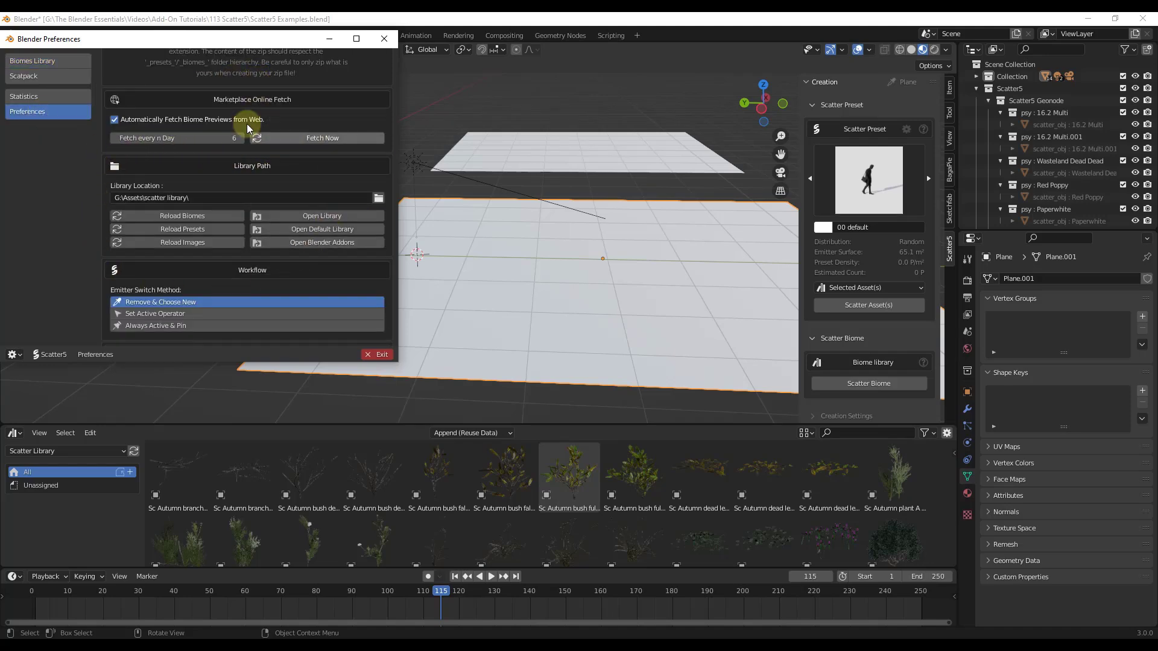
mouse_move(224, 257)
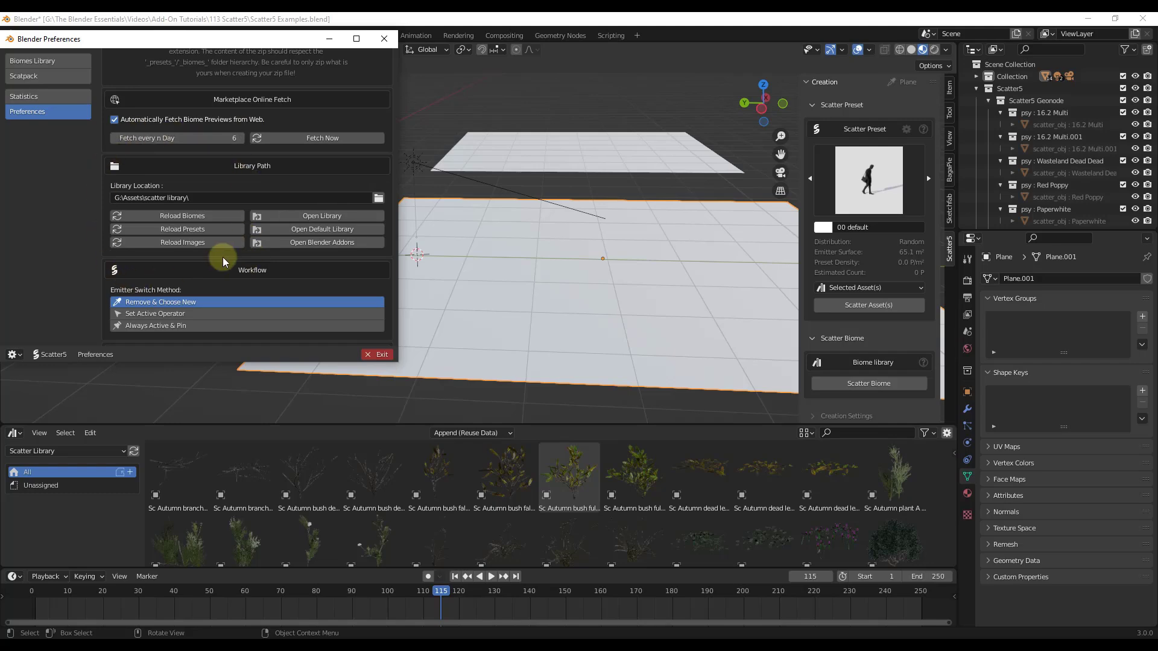
left_click(368, 354)
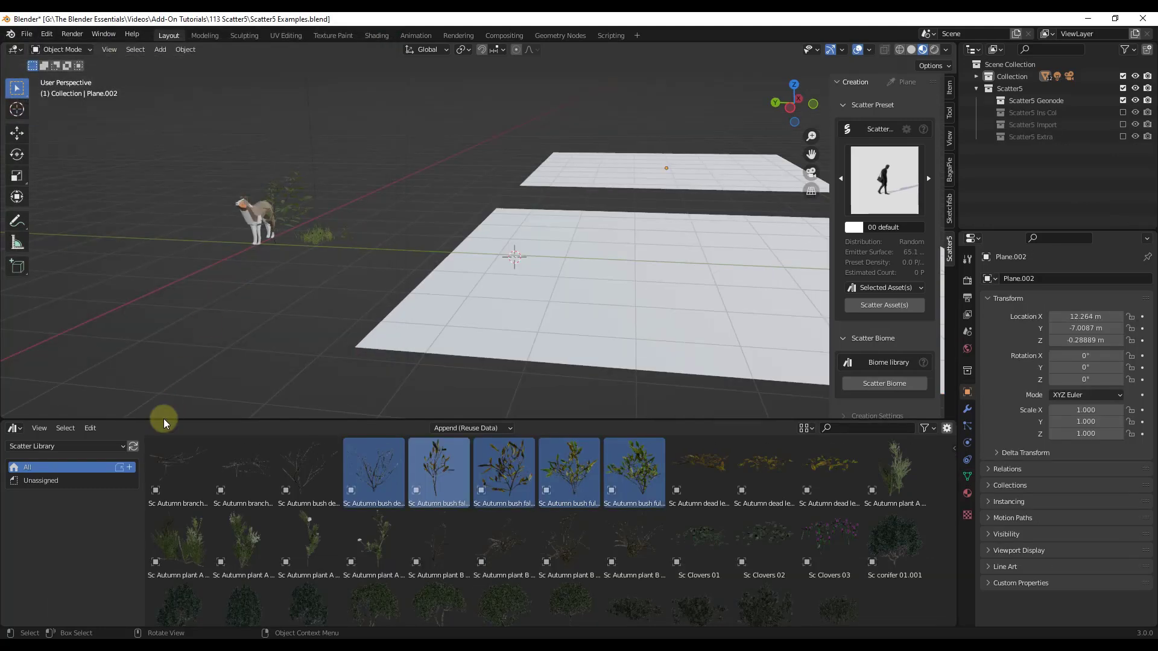
Place the Sc Autumn plant A 02 asset from the library into the scene beside the dog.
left_click(65, 446)
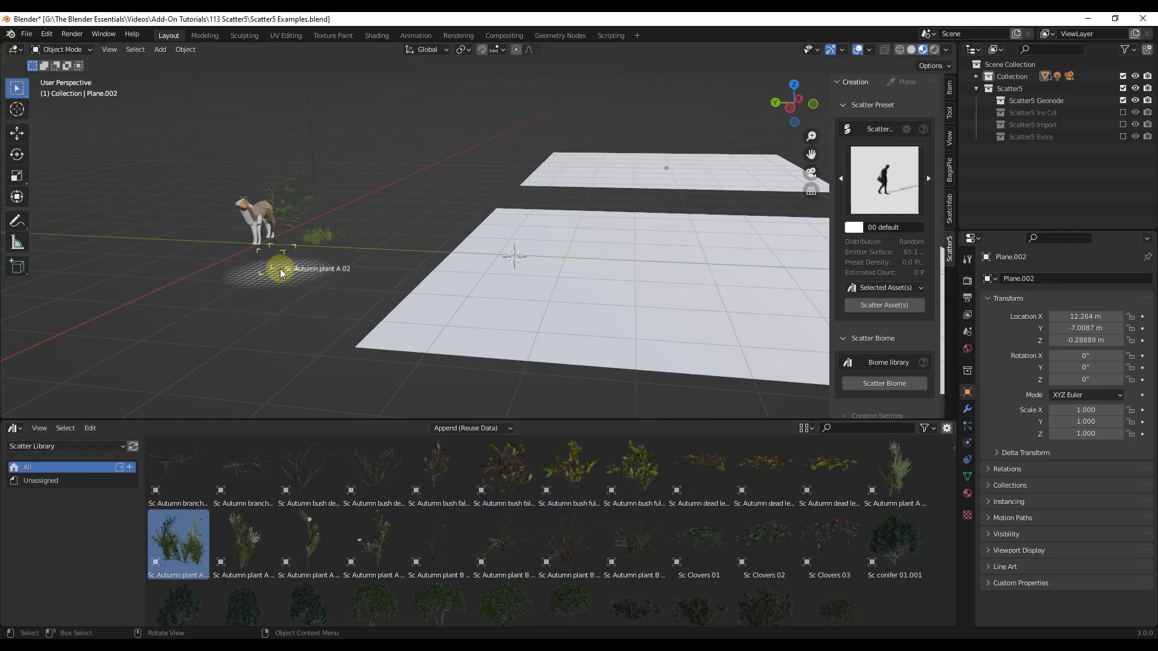
left_click(178, 545)
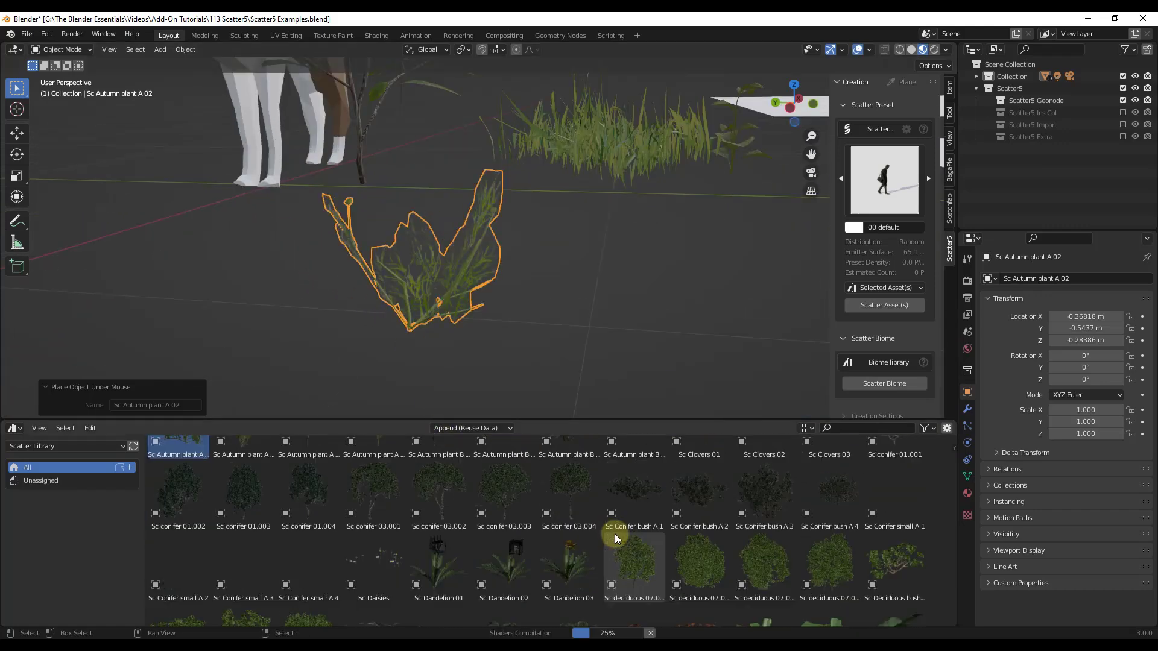
scroll("down", 3)
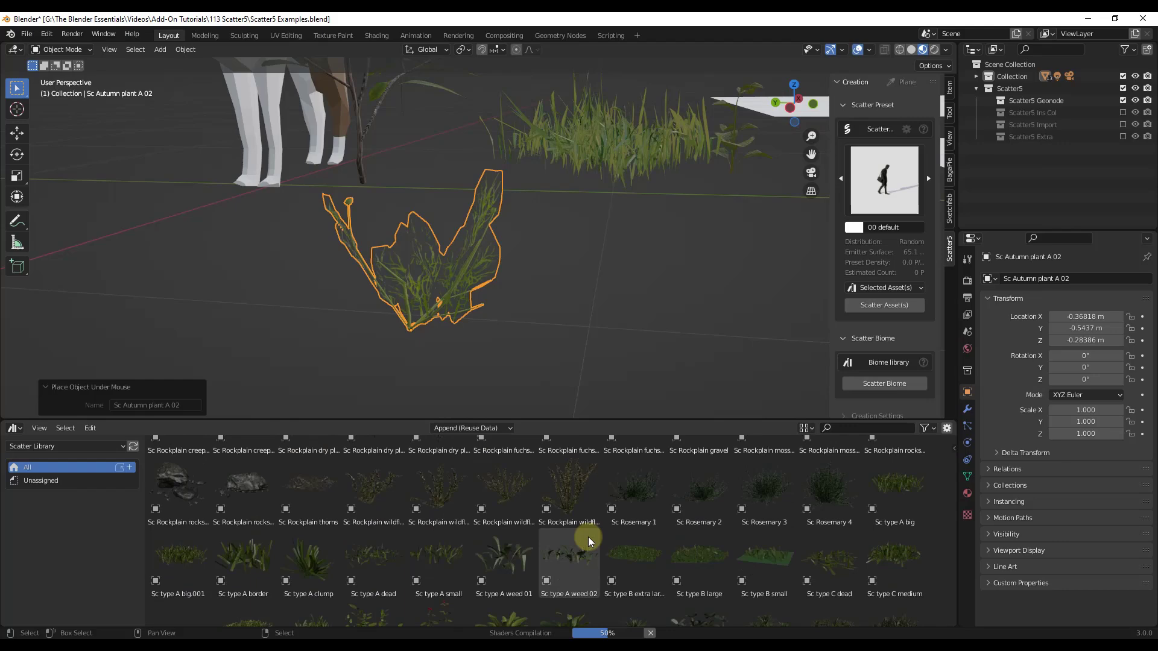
scroll("down", 3)
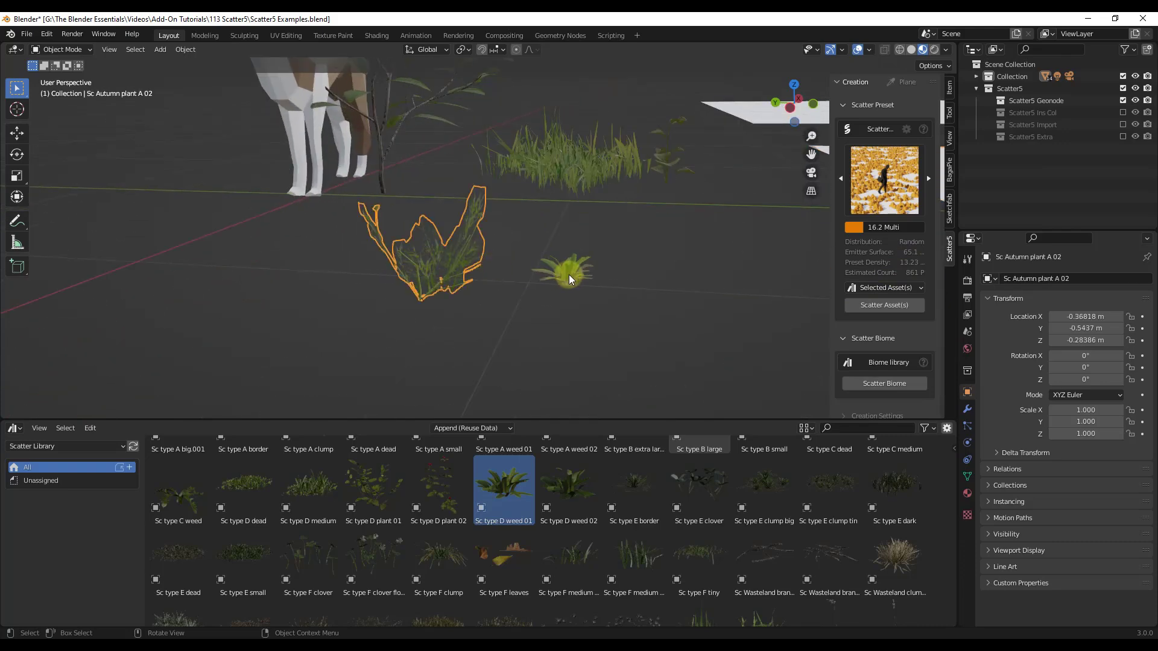
Scatter the selected plants across the large plane using Selected Object(s), making two systems.
left_click(884, 215)
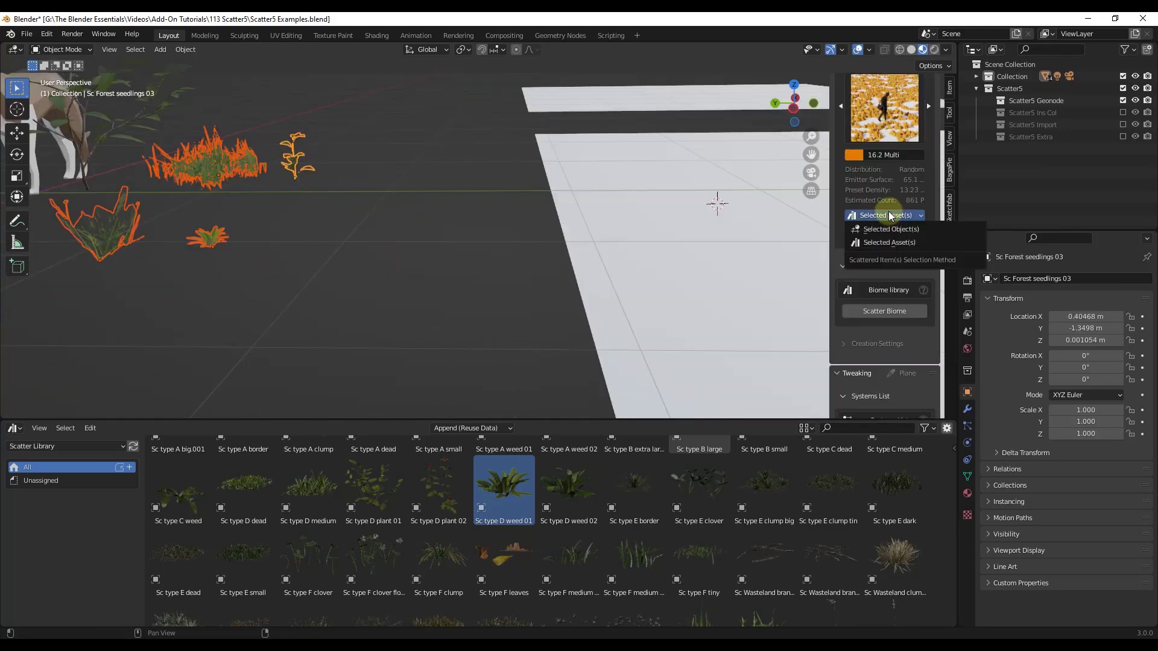
left_click(891, 228)
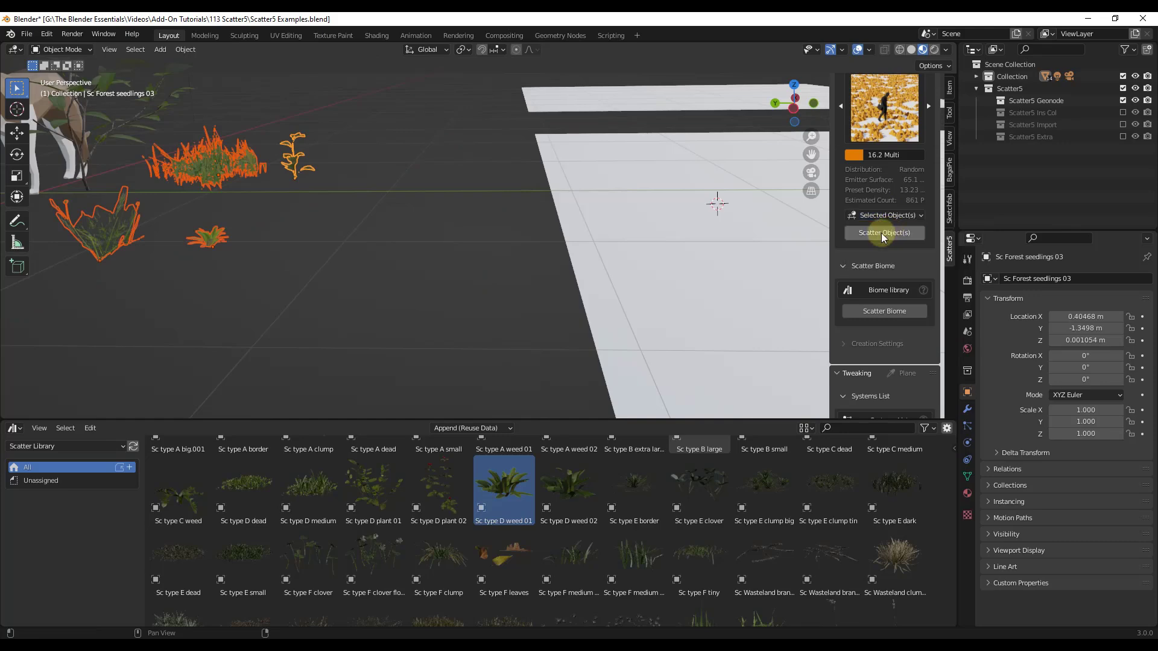
left_click(883, 233)
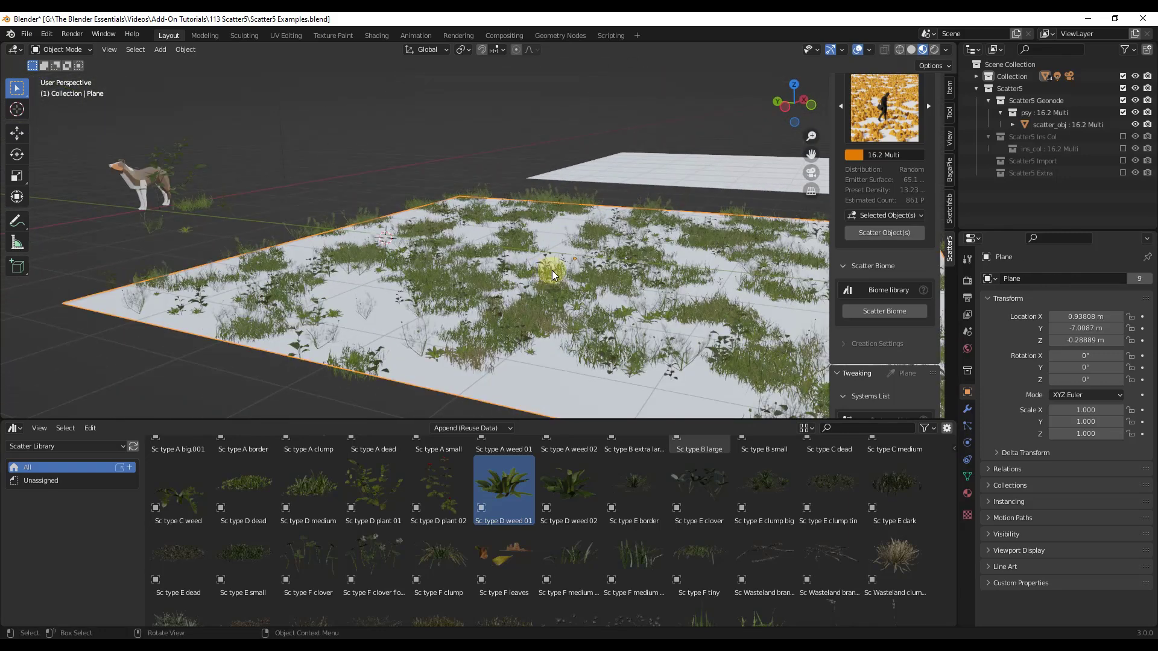
left_click(884, 216)
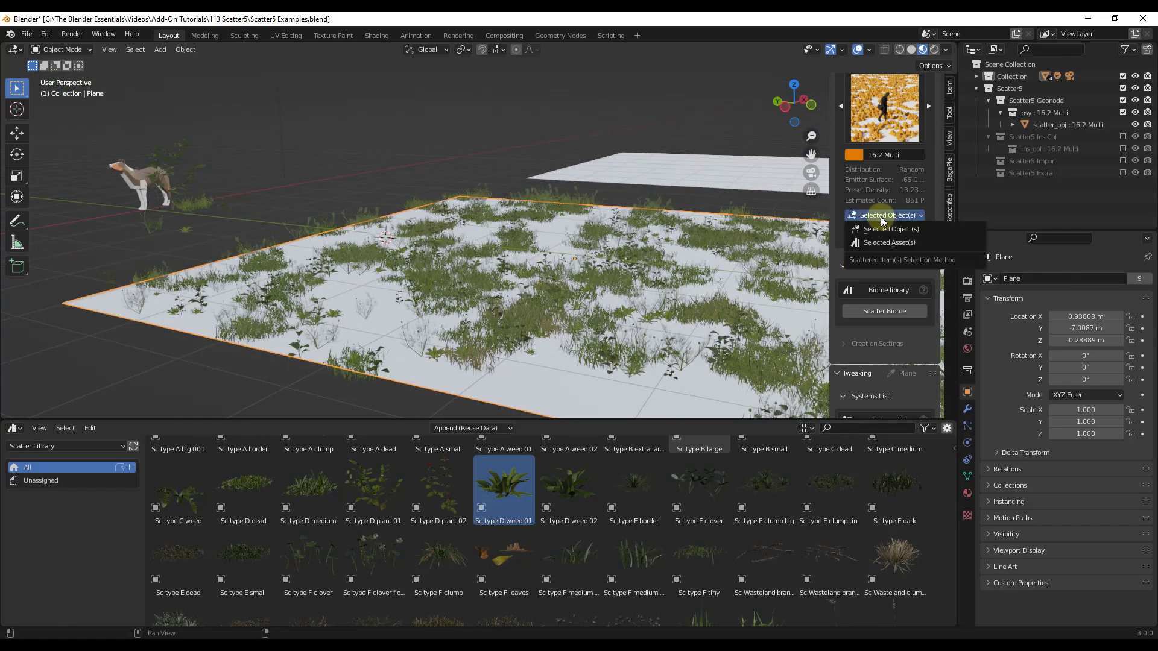
left_click(888, 242)
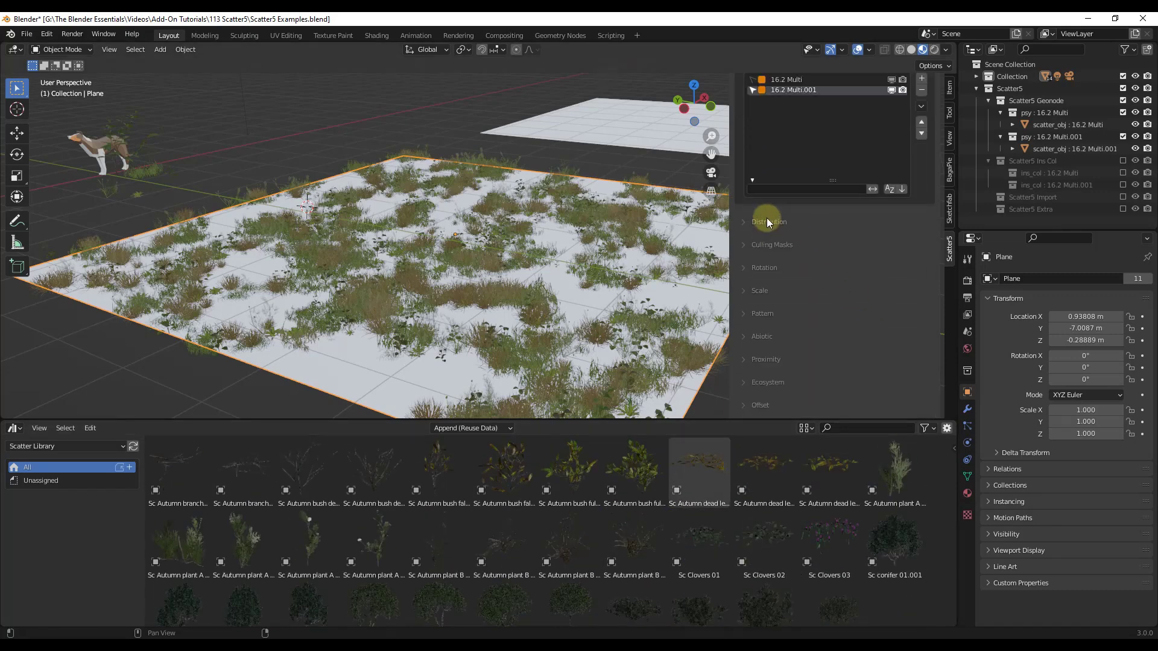
Expand the scatter system's Rotation settings and review the Rotation and Scale panels.
left_click(743, 267)
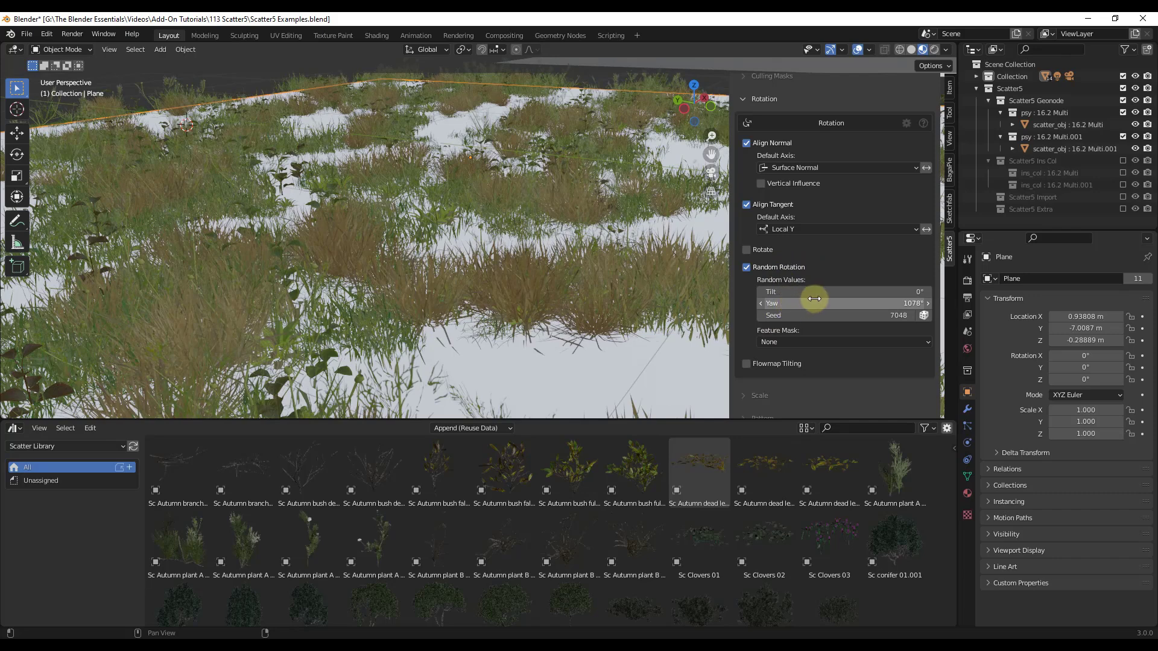
scroll("down", 3)
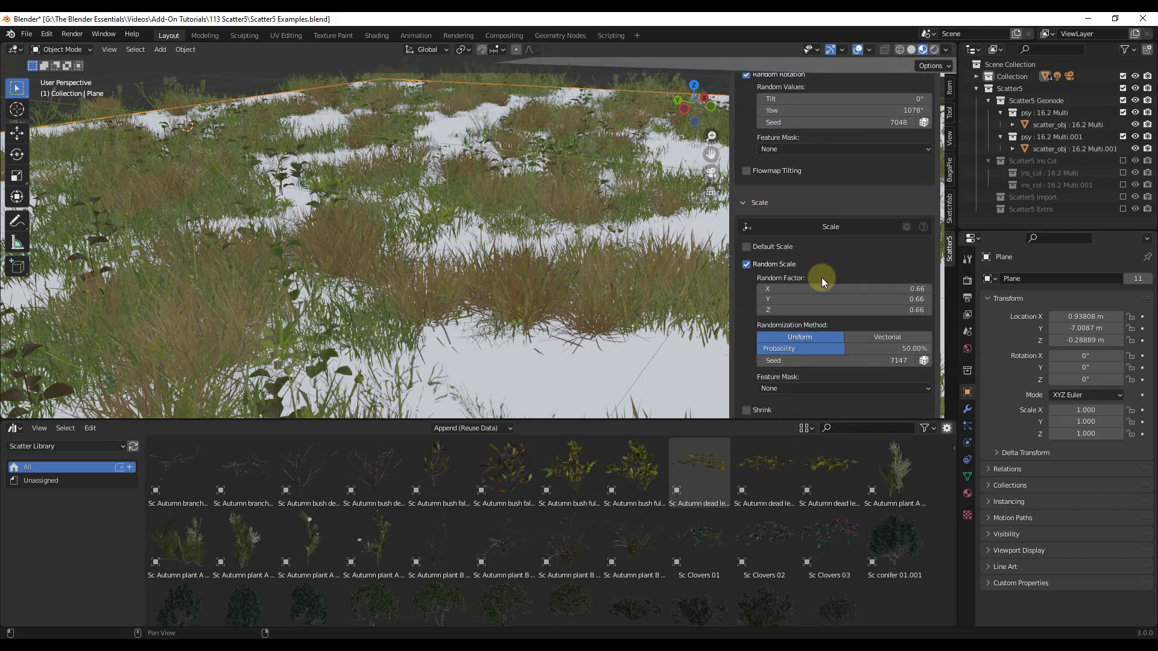
scroll("down", 3)
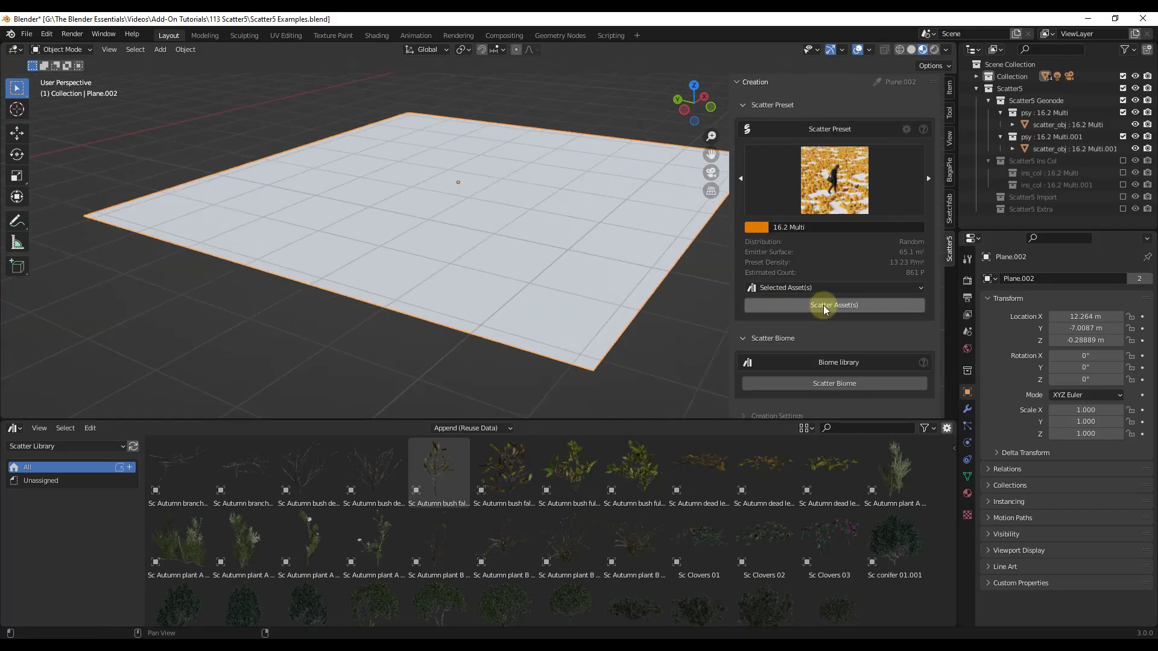
mouse_move(841, 262)
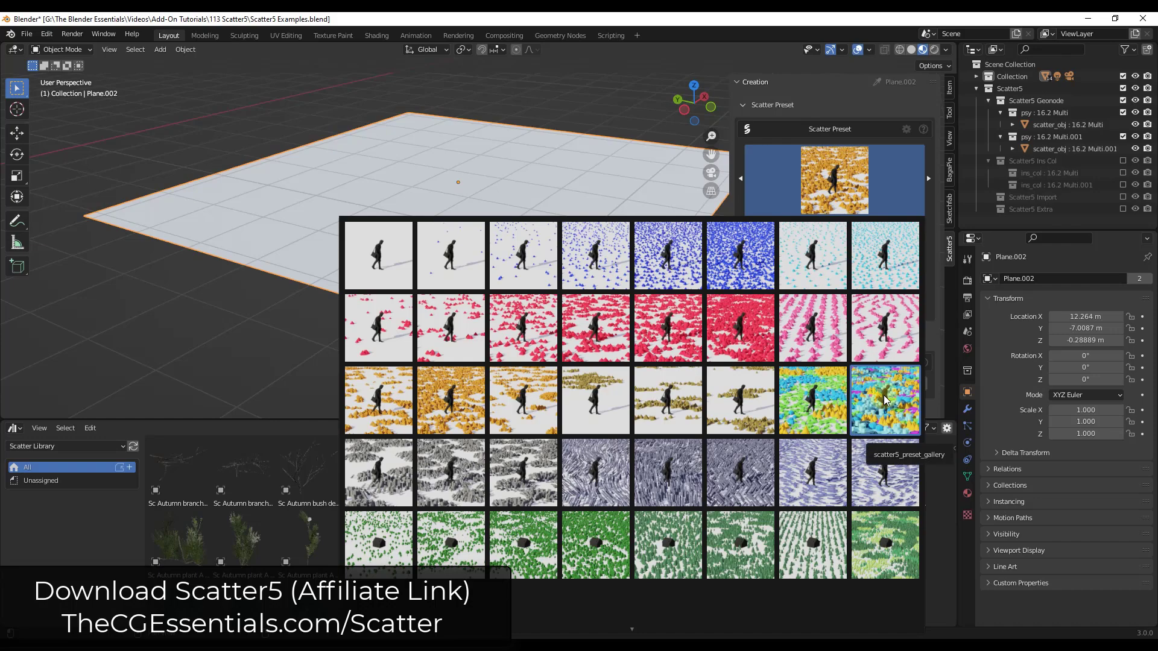
Choose the 19 Cluster preset from the preset gallery.
left_click(885, 401)
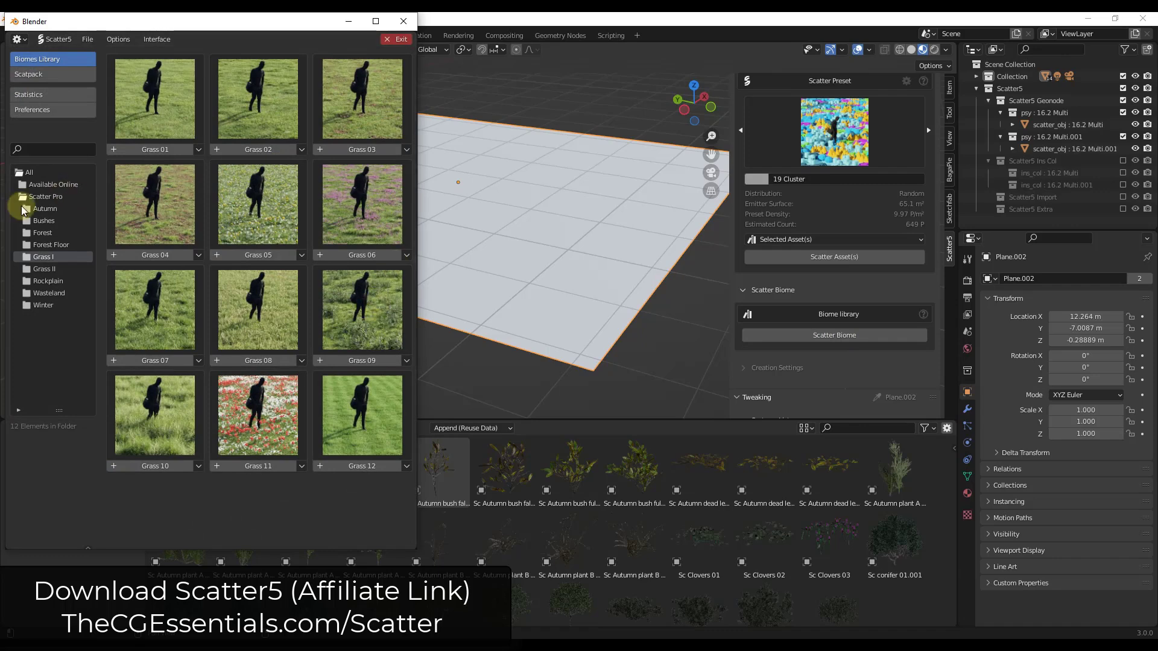
Browse the Autumn, Bushes, Forest, Grass I and Grass II biome folders, then view installed Scatpacks.
left_click(44, 208)
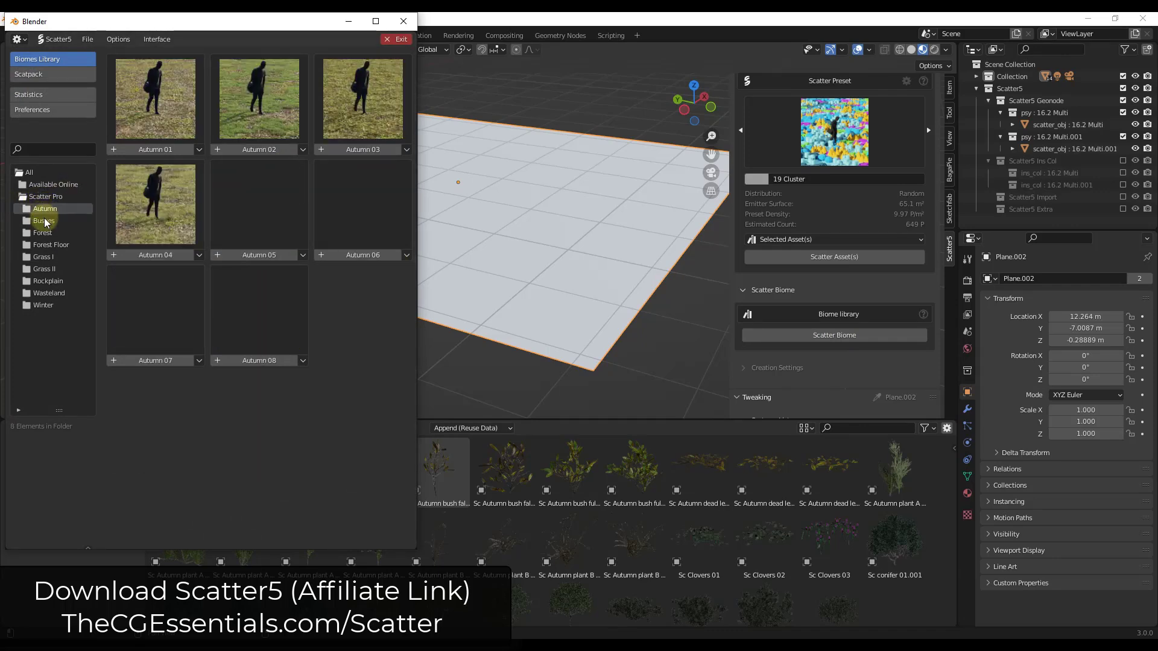
left_click(44, 220)
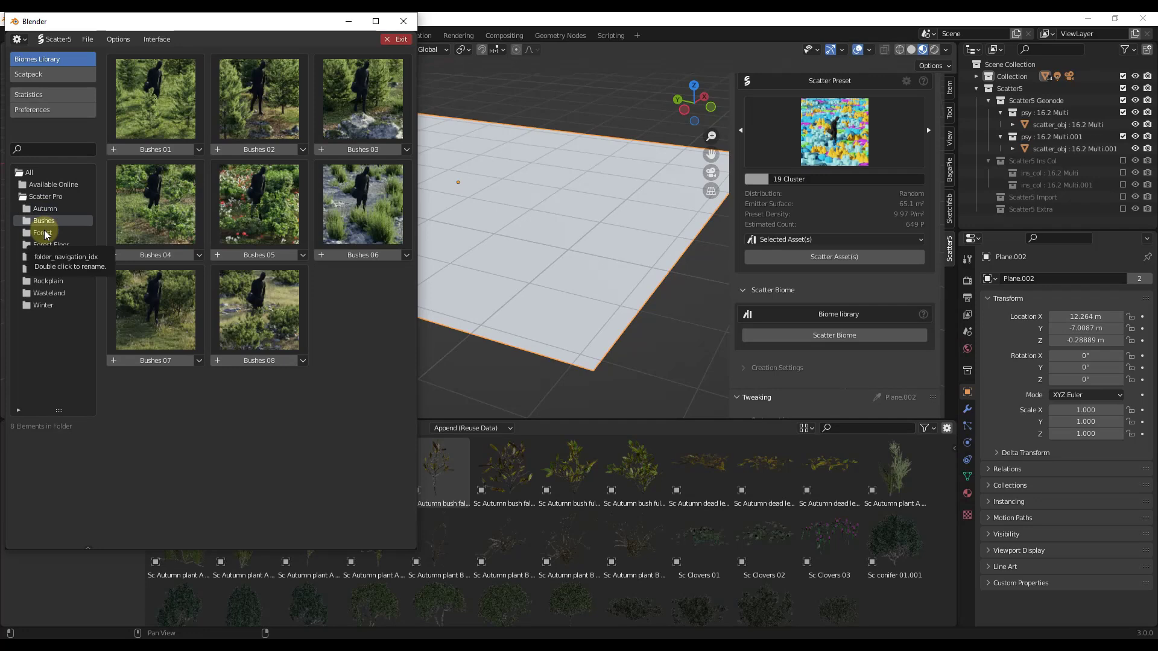
left_click(42, 232)
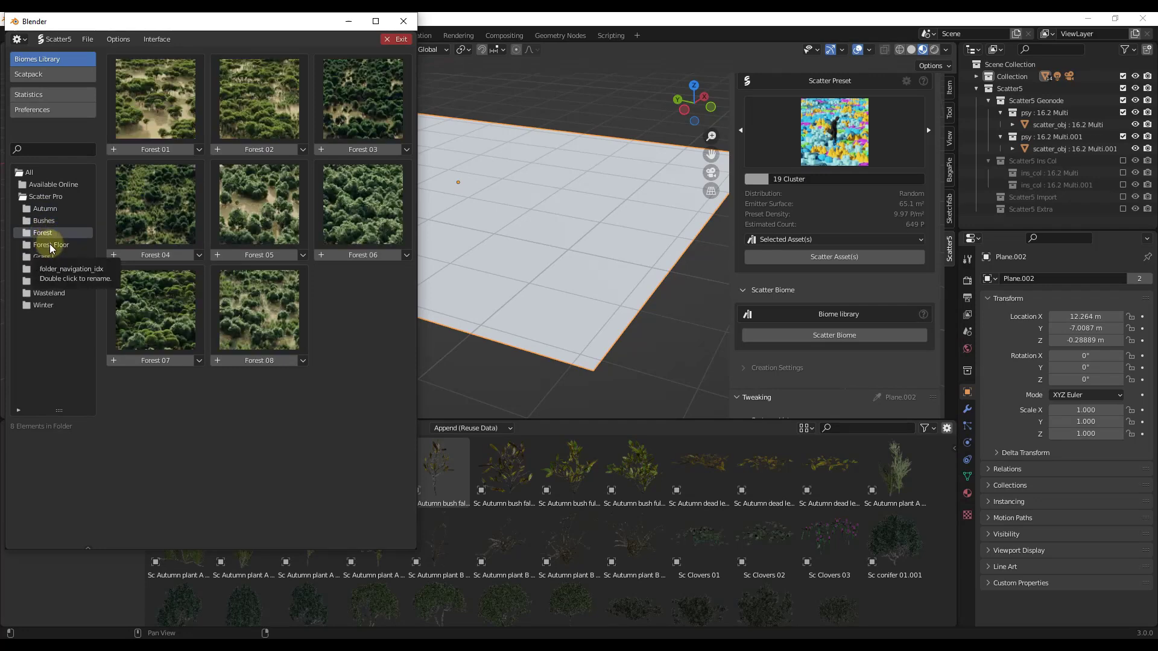
left_click(43, 256)
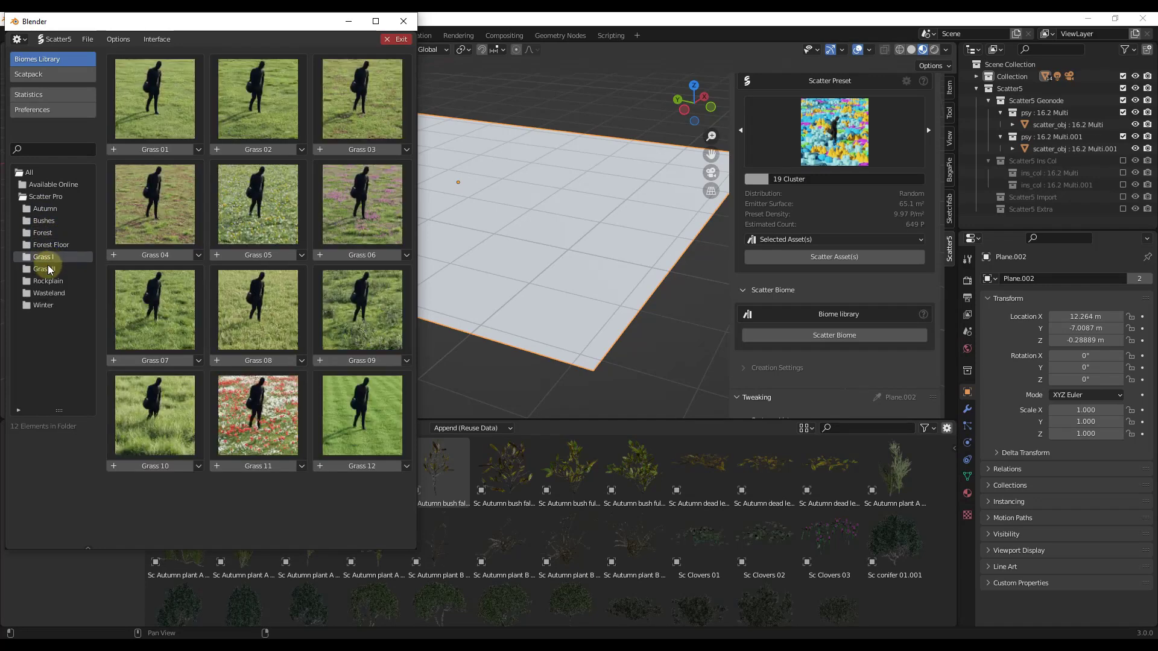
left_click(44, 268)
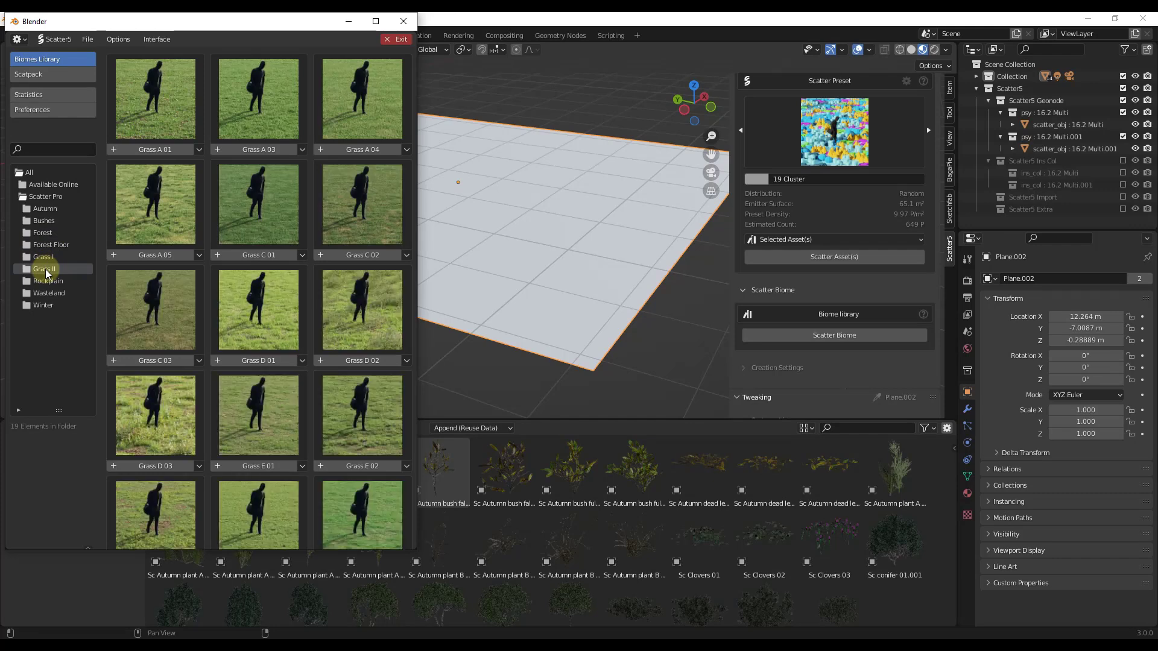
left_click(28, 74)
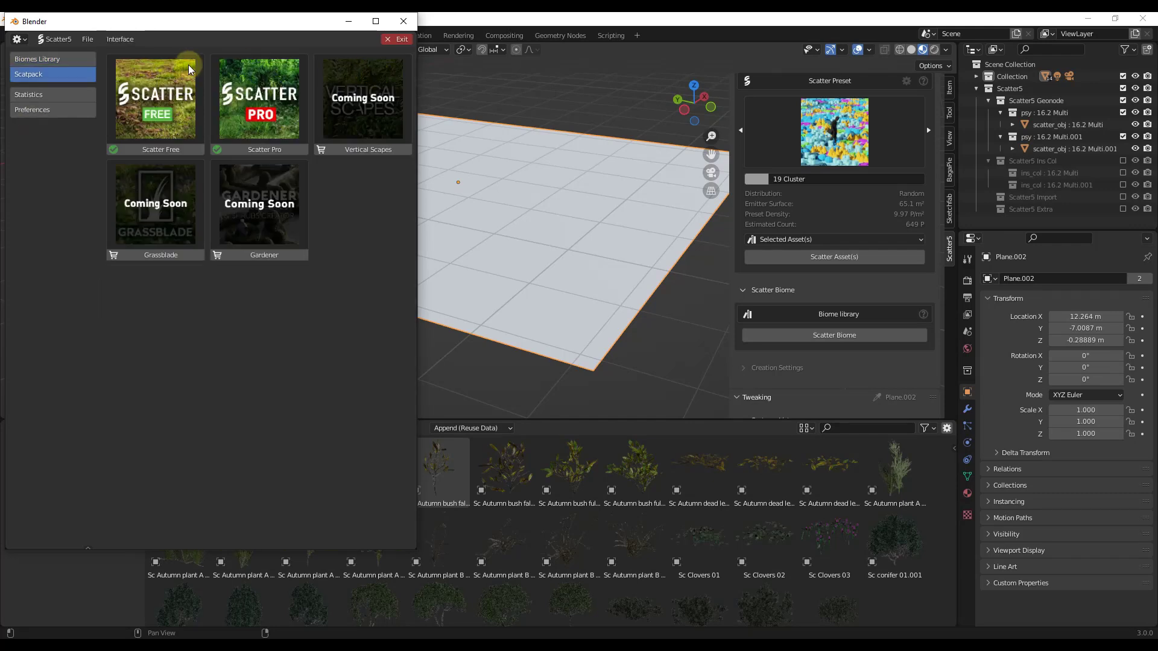
mouse_move(158, 211)
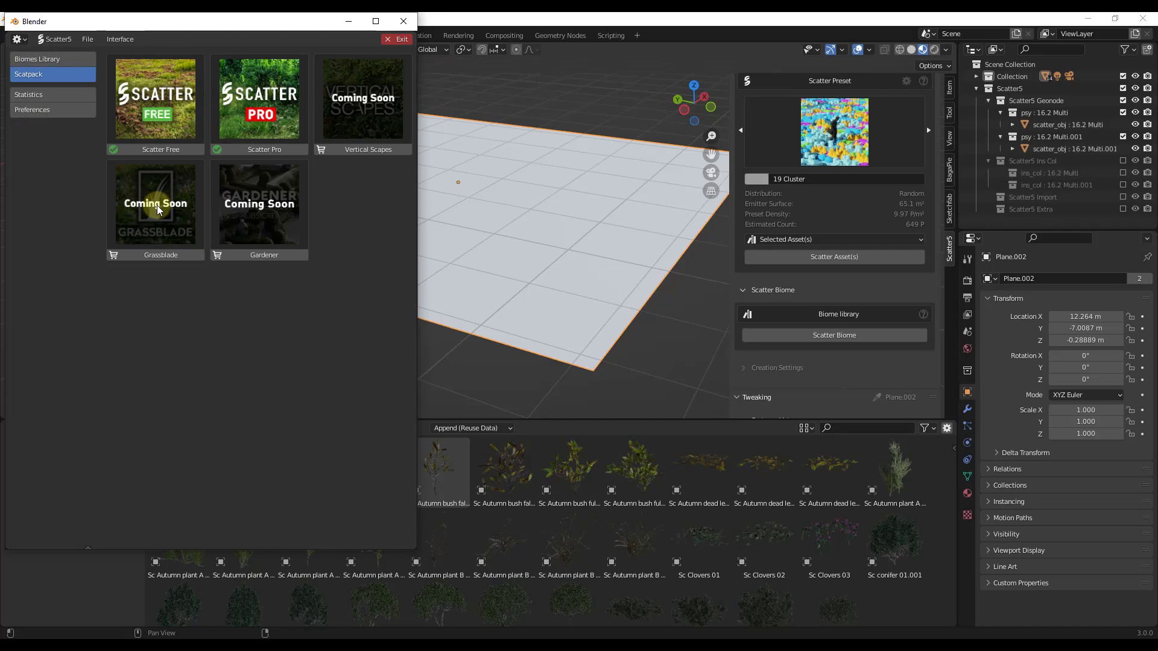
mouse_move(276, 206)
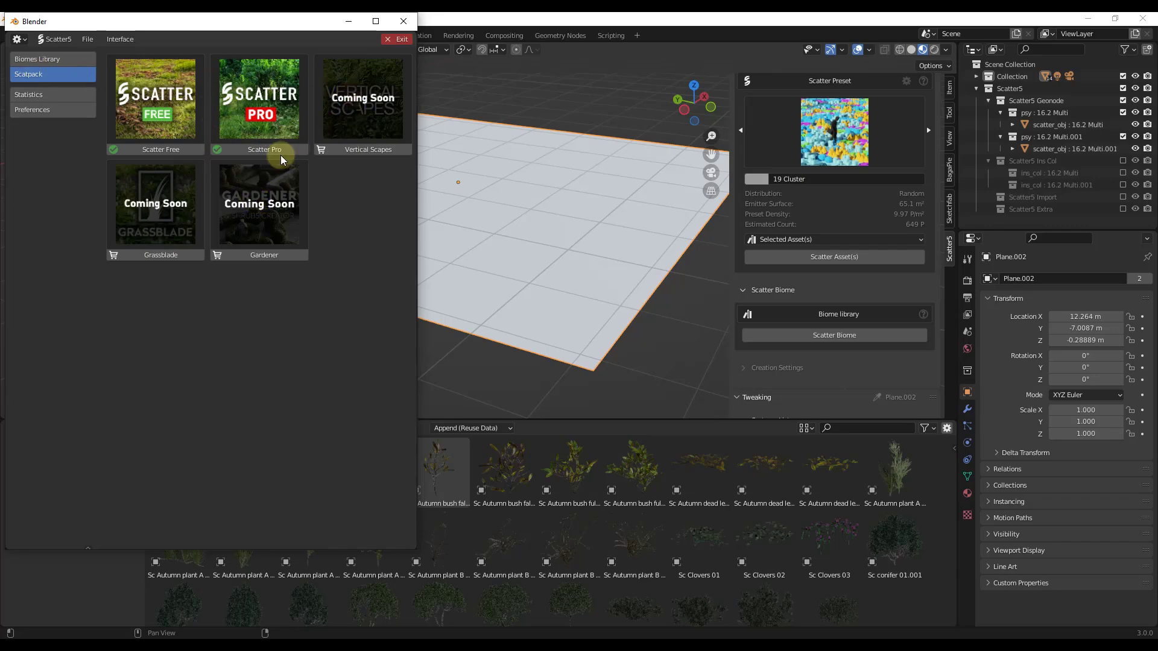
Return to the Biomes Library and open the Rockplain, then Wasteland biome folders.
left_click(37, 60)
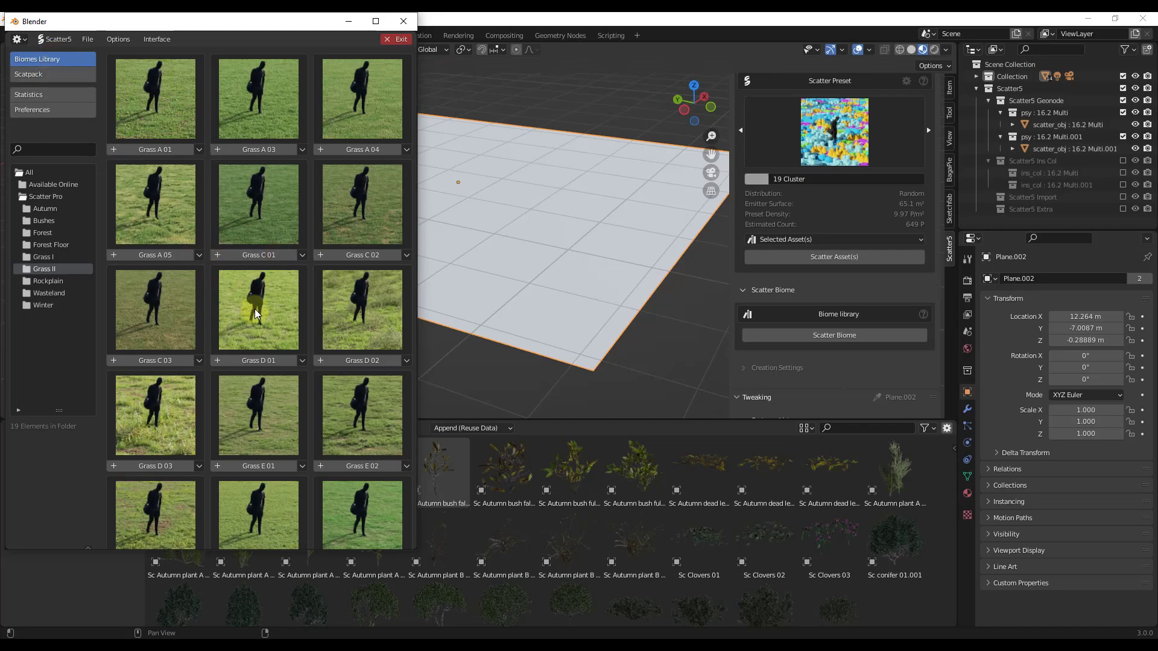
scroll("down", 3)
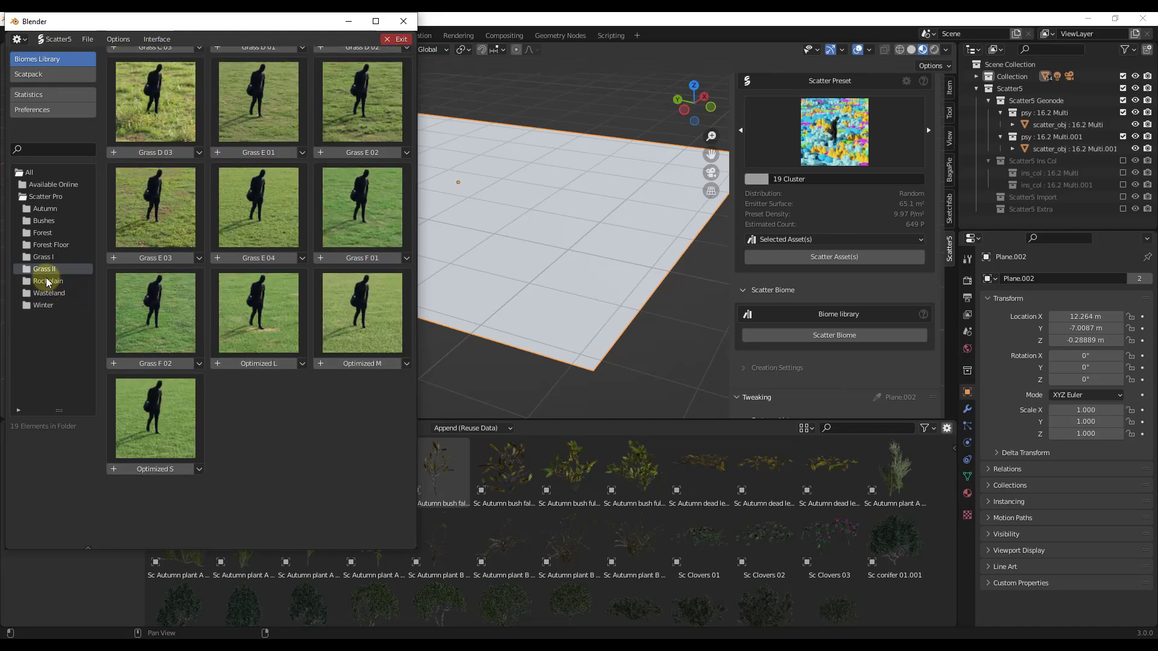
left_click(47, 281)
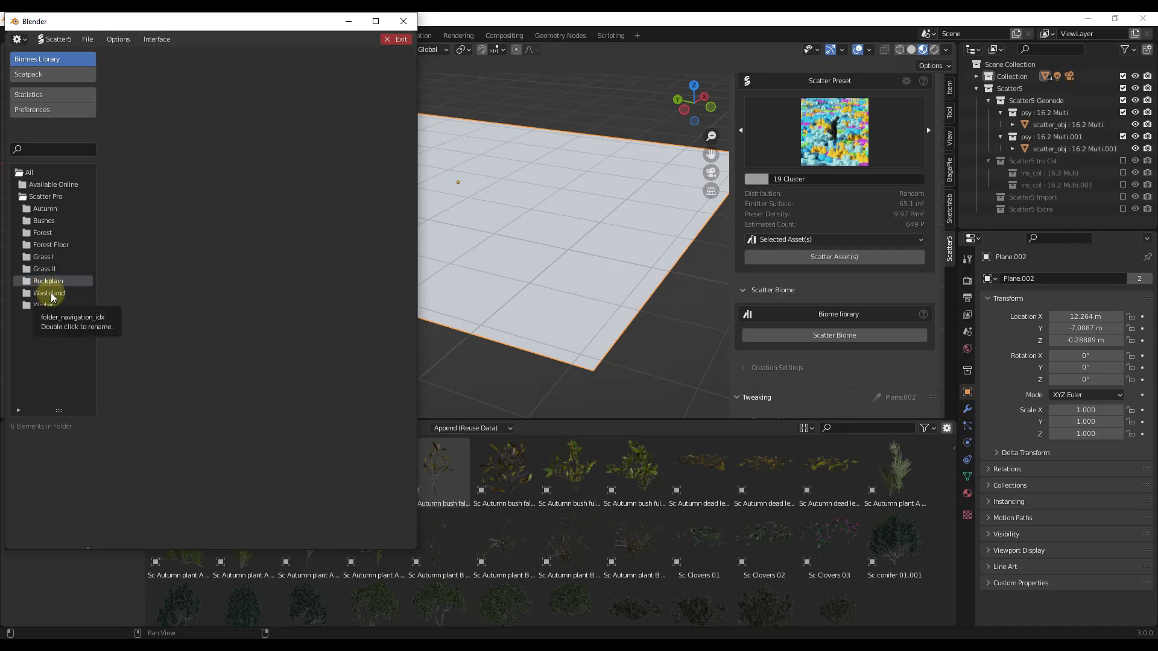
left_click(49, 292)
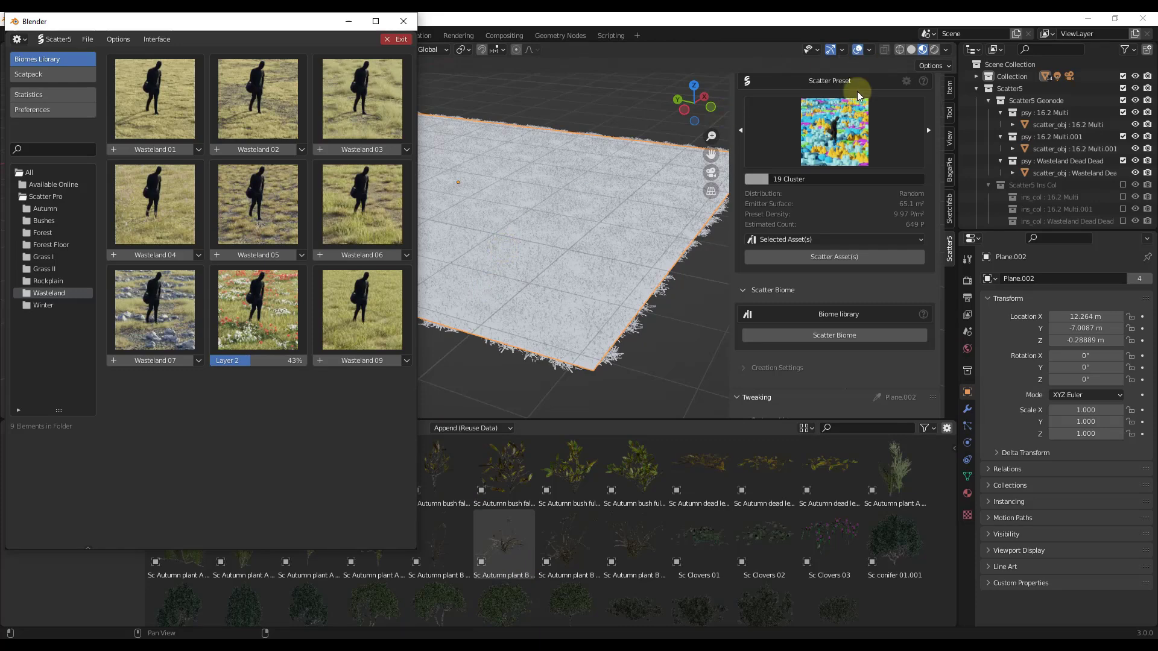
mouse_move(711, 151)
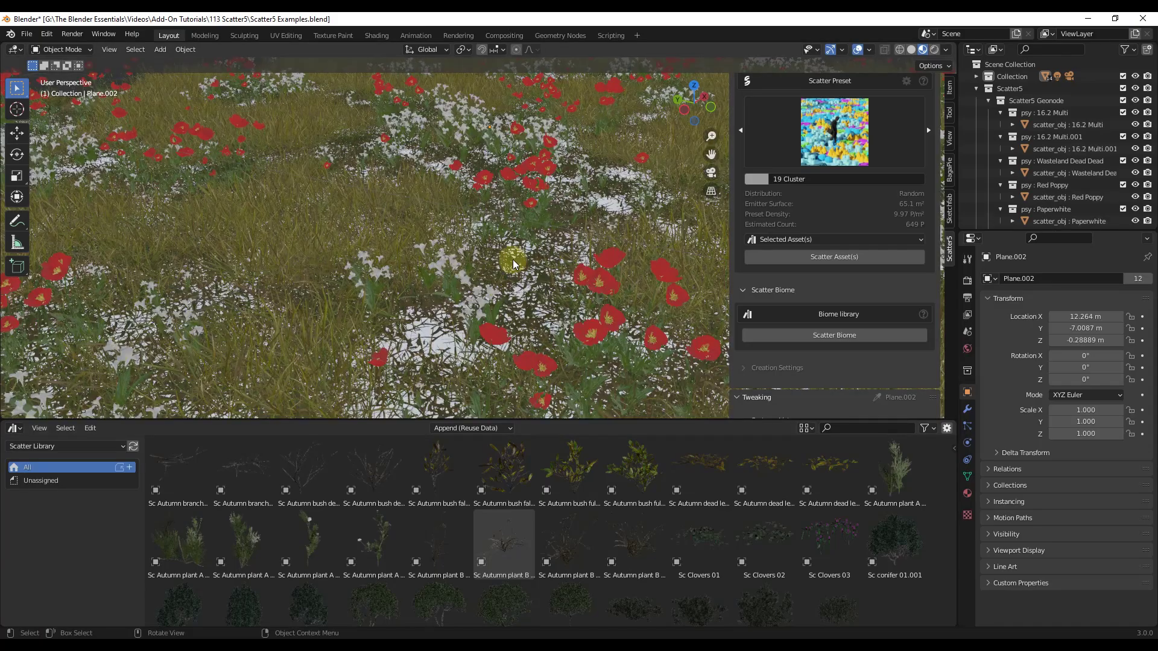
left_click_drag(513, 264, 562, 240)
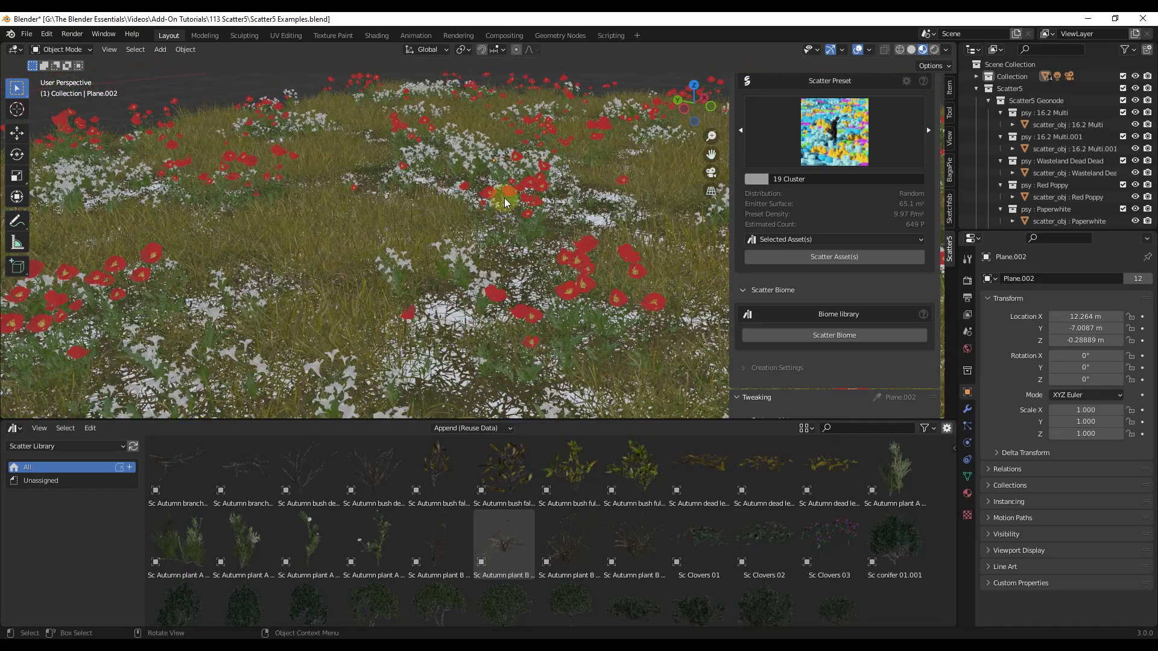
mouse_move(407, 247)
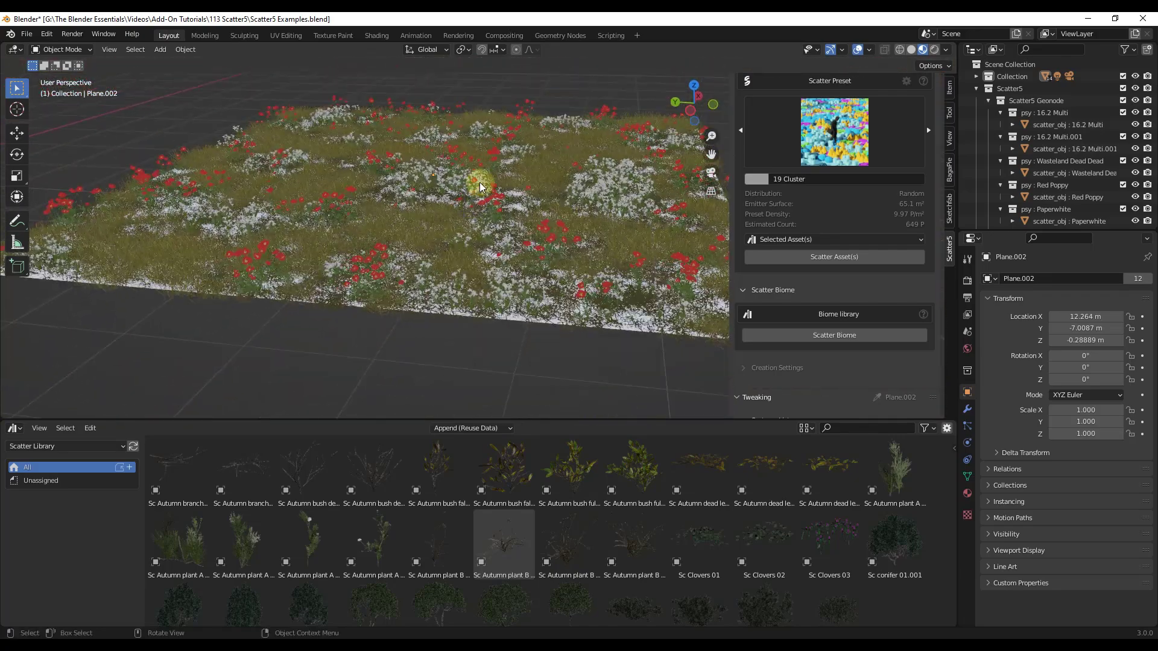
left_click_drag(480, 187, 539, 194)
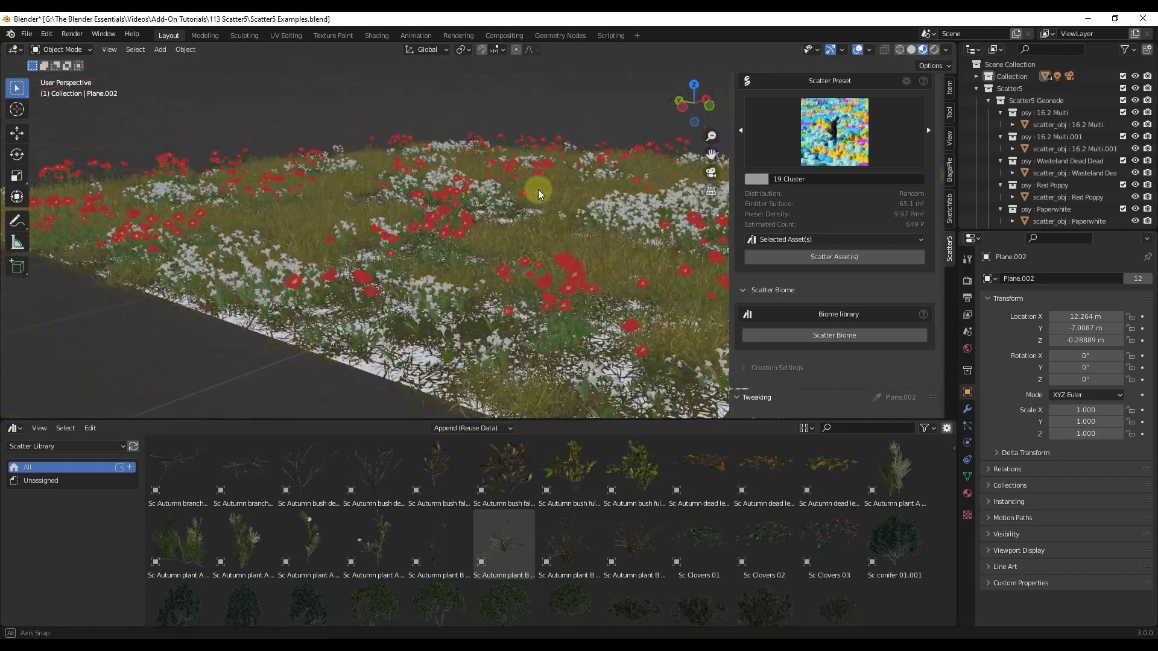
left_click_drag(537, 195, 636, 164)
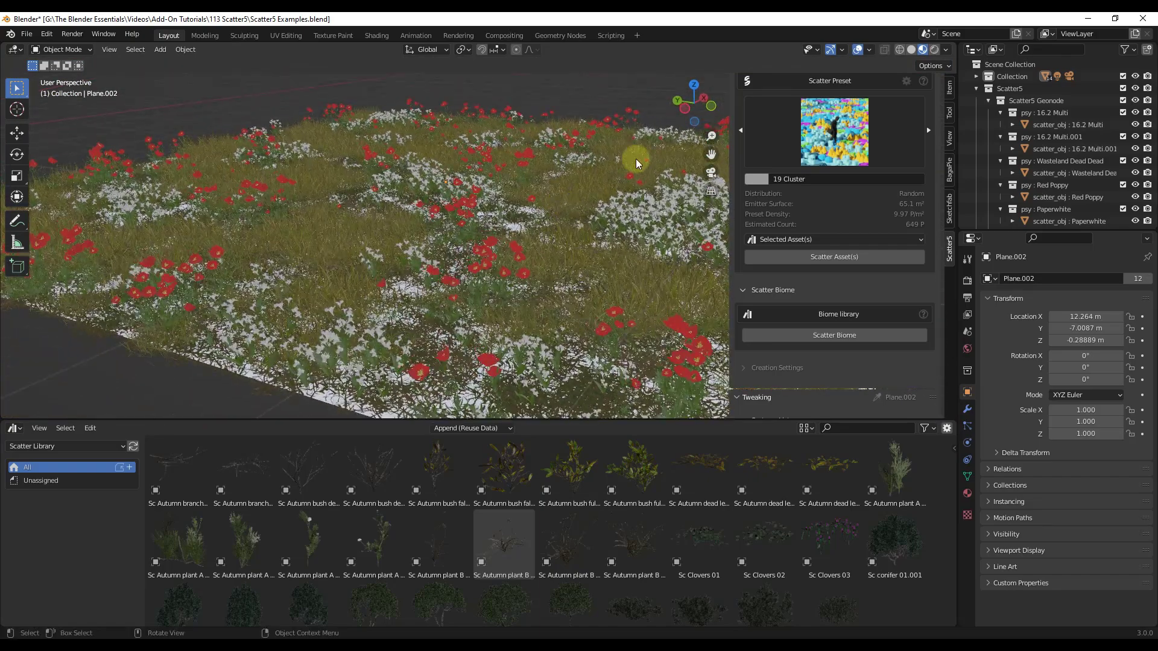
left_click(160, 50)
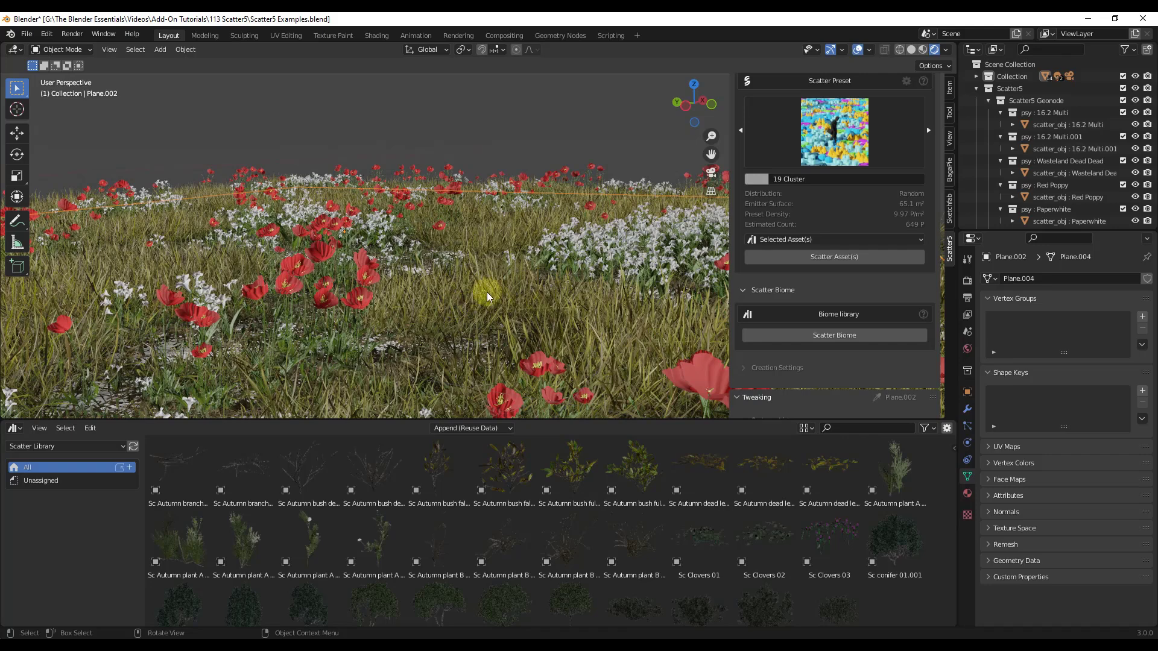
mouse_move(469, 287)
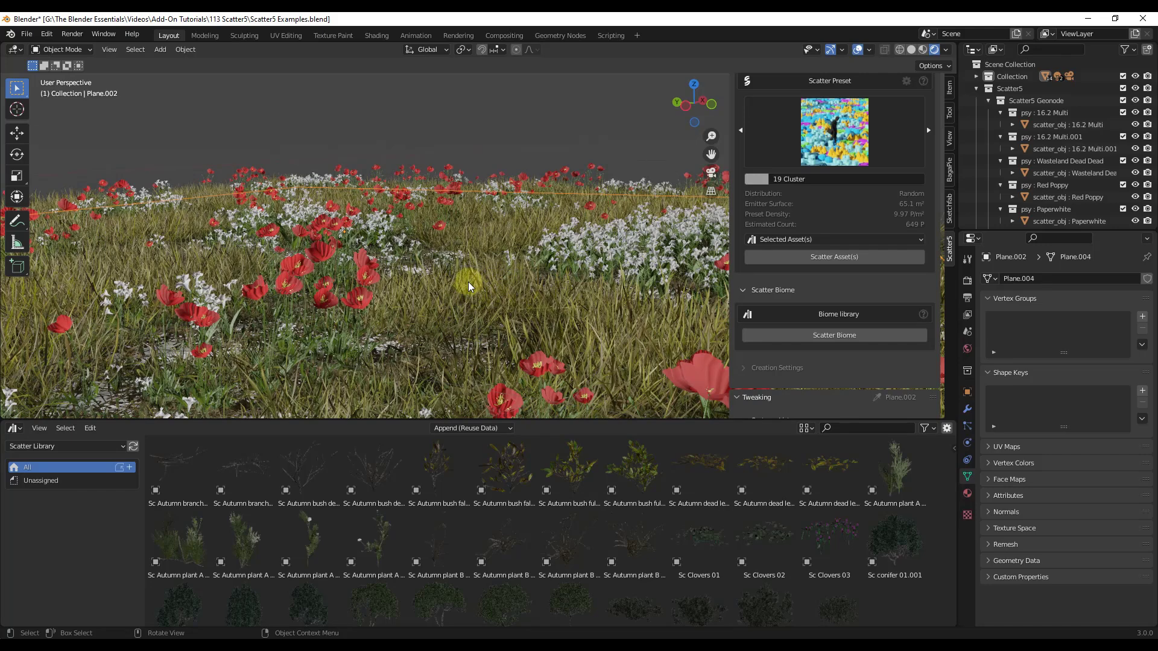
mouse_move(500, 286)
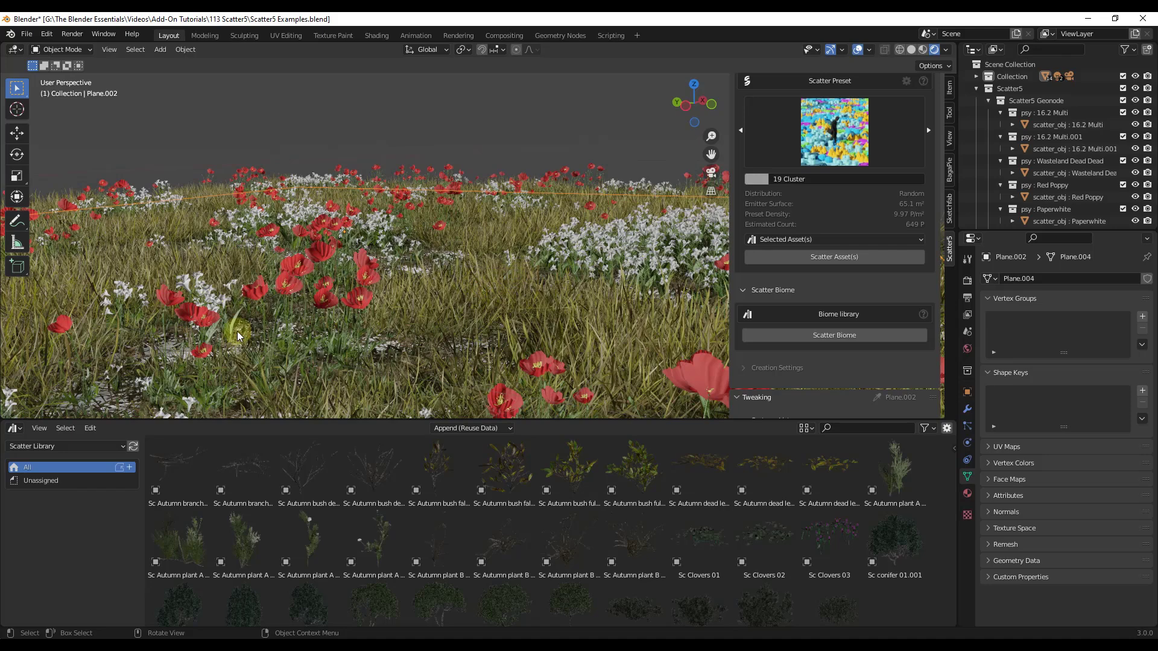
mouse_move(563, 274)
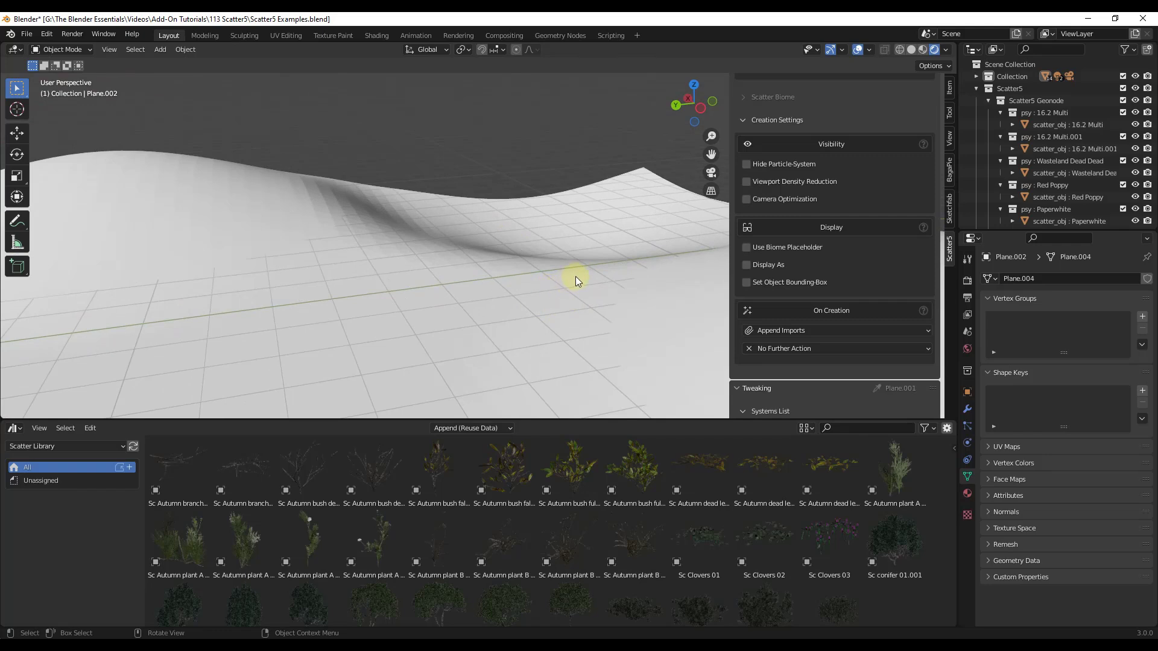
mouse_move(505, 234)
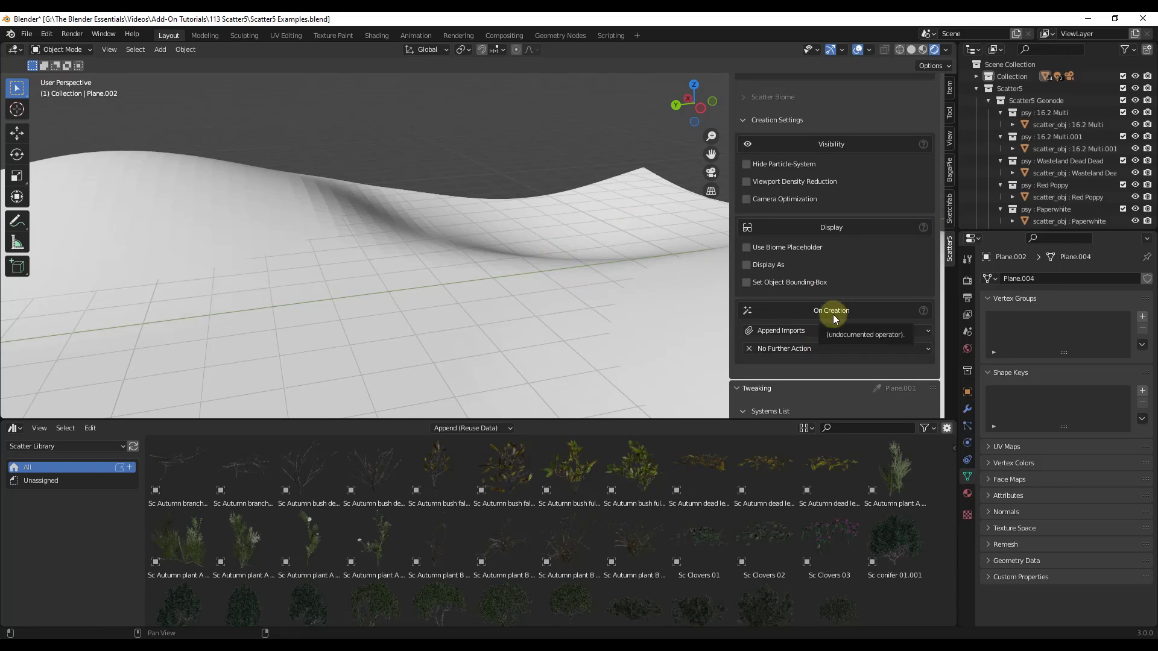
Set the On Creation action to Paint VGroup Density Mask.
left_click(835, 348)
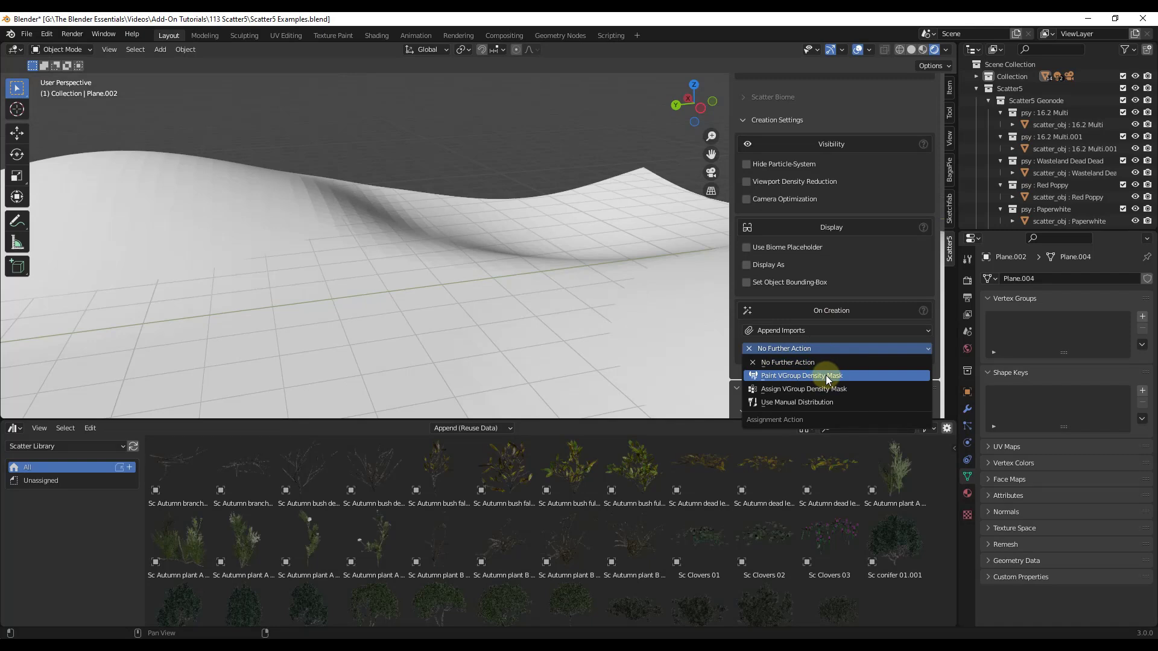
left_click(801, 375)
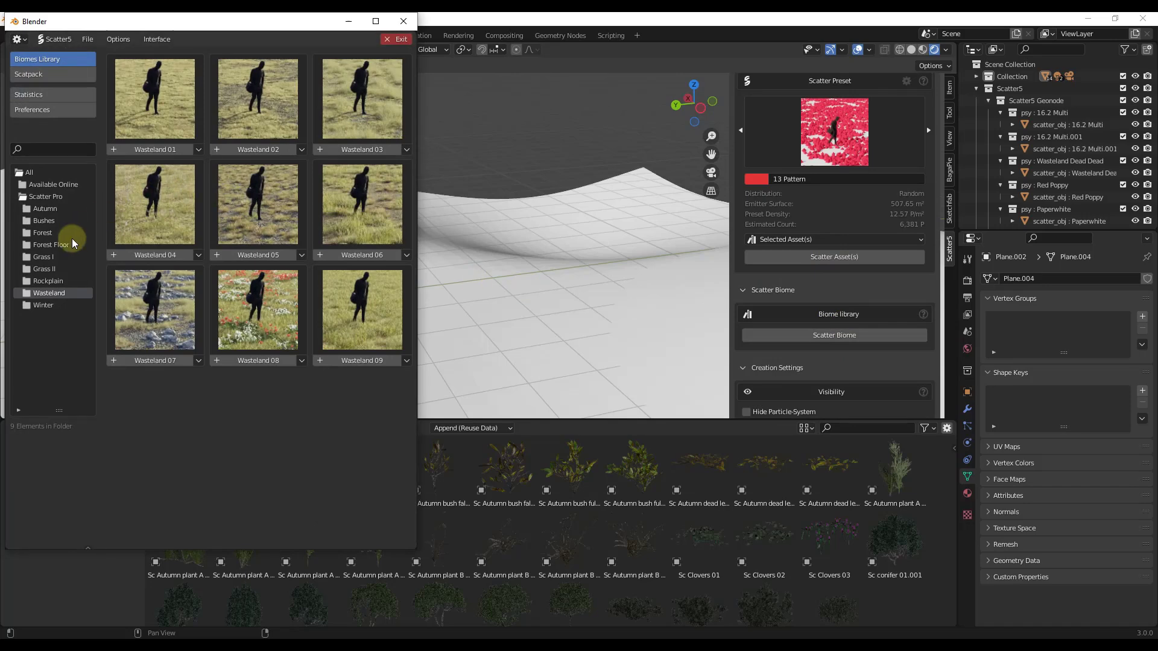
mouse_move(44, 256)
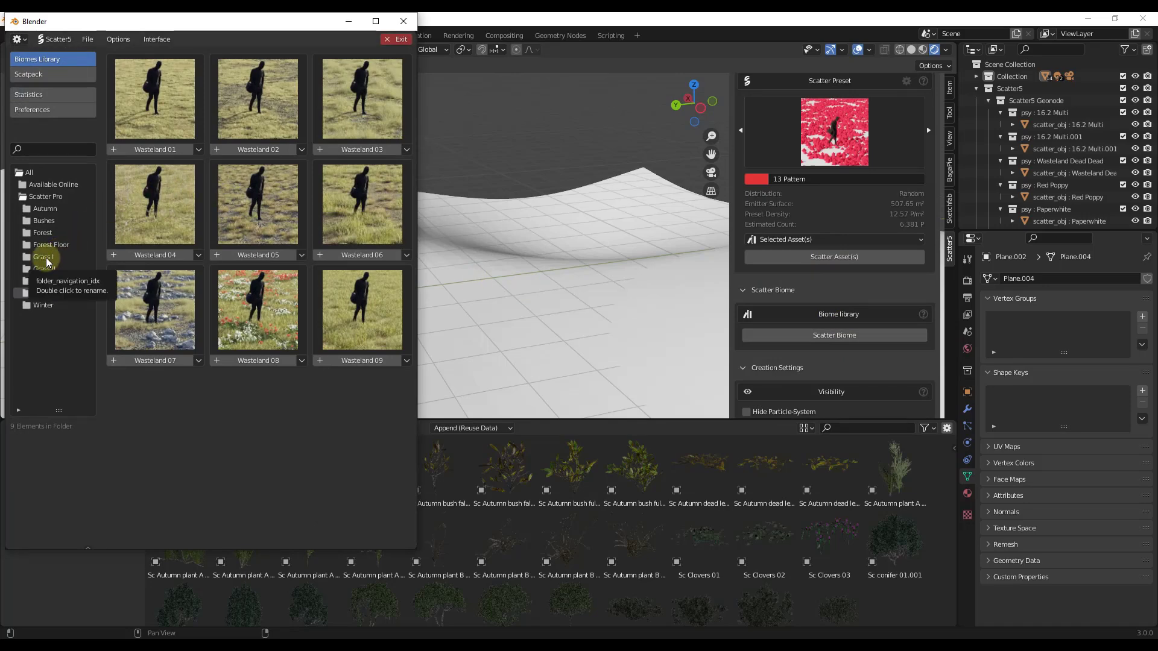
Scatter a Grass I biome, close the library, and paint its density mask along the S path.
left_click(41, 256)
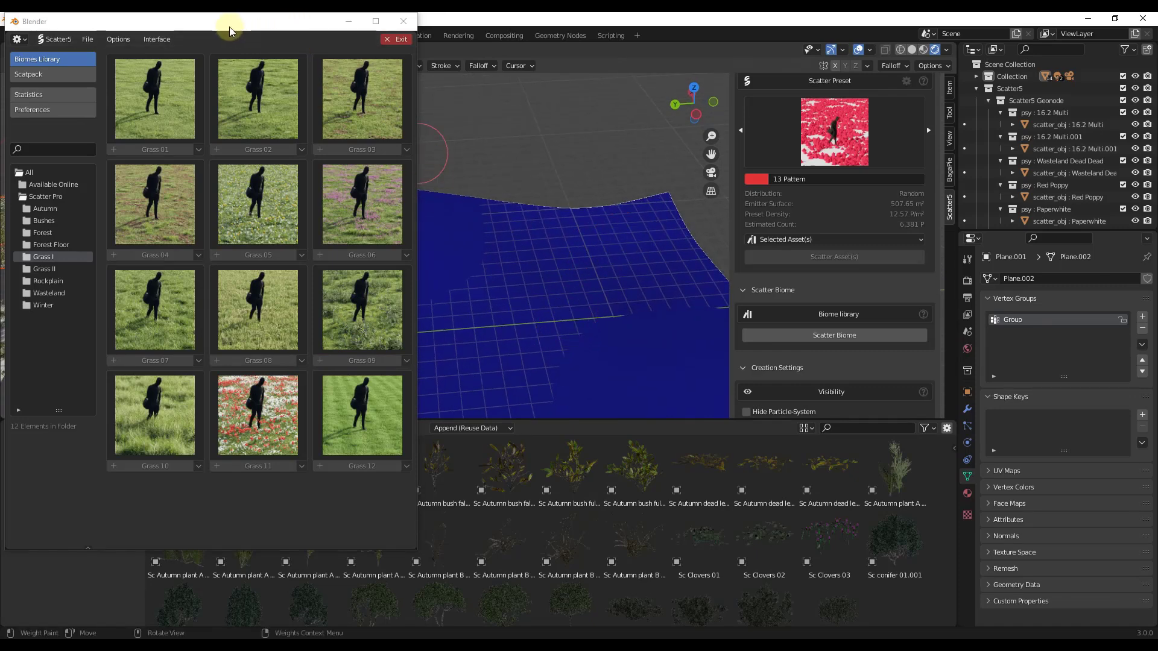
left_click(397, 39)
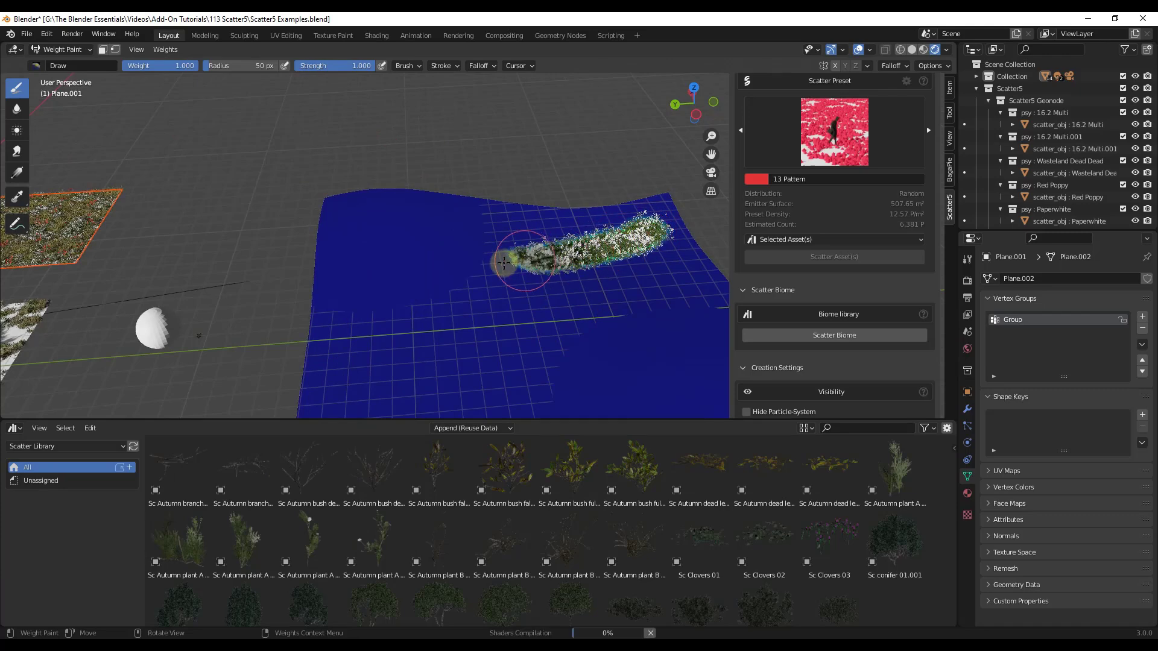
left_click_drag(509, 262, 428, 310)
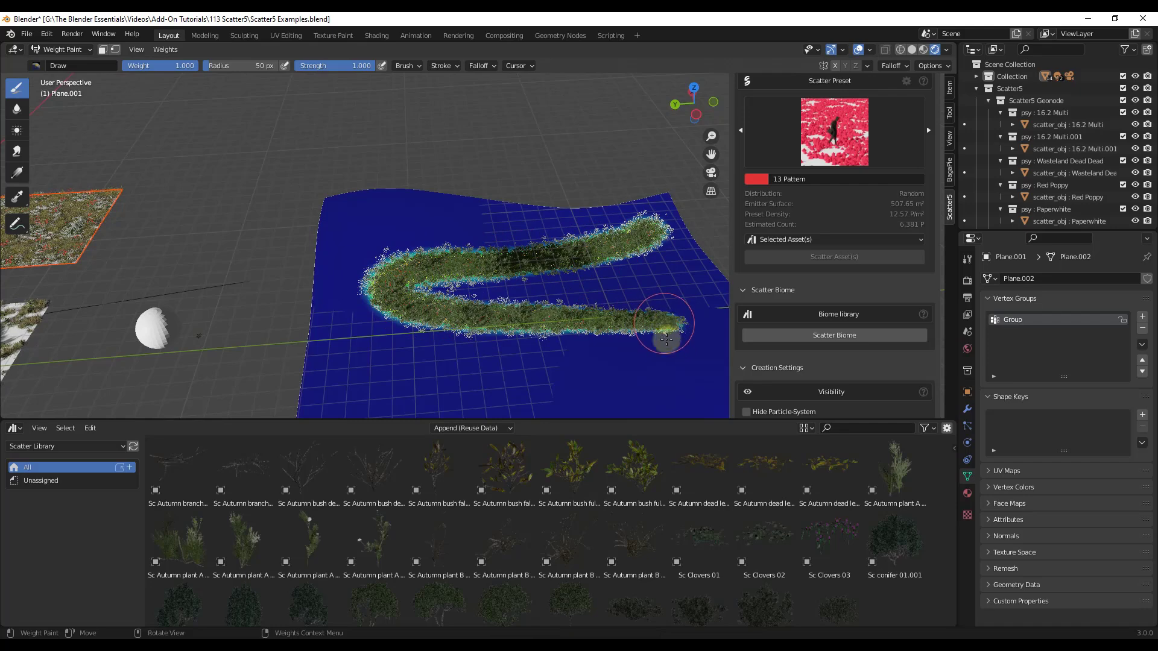
left_click_drag(664, 332, 419, 418)
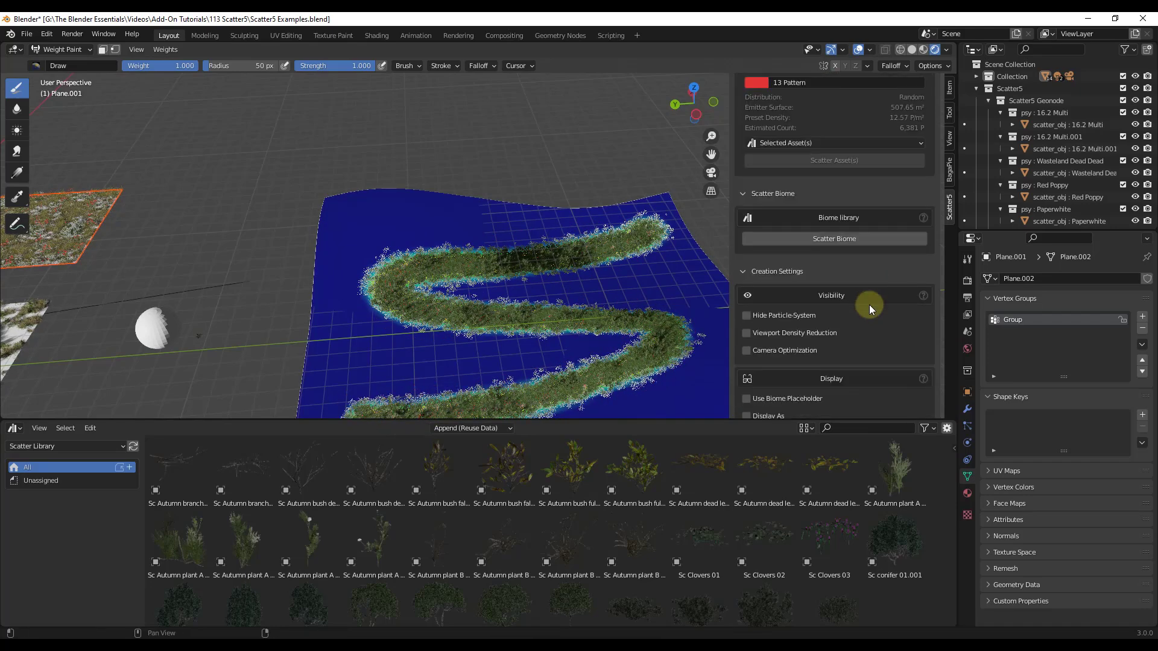
scroll("down", 3)
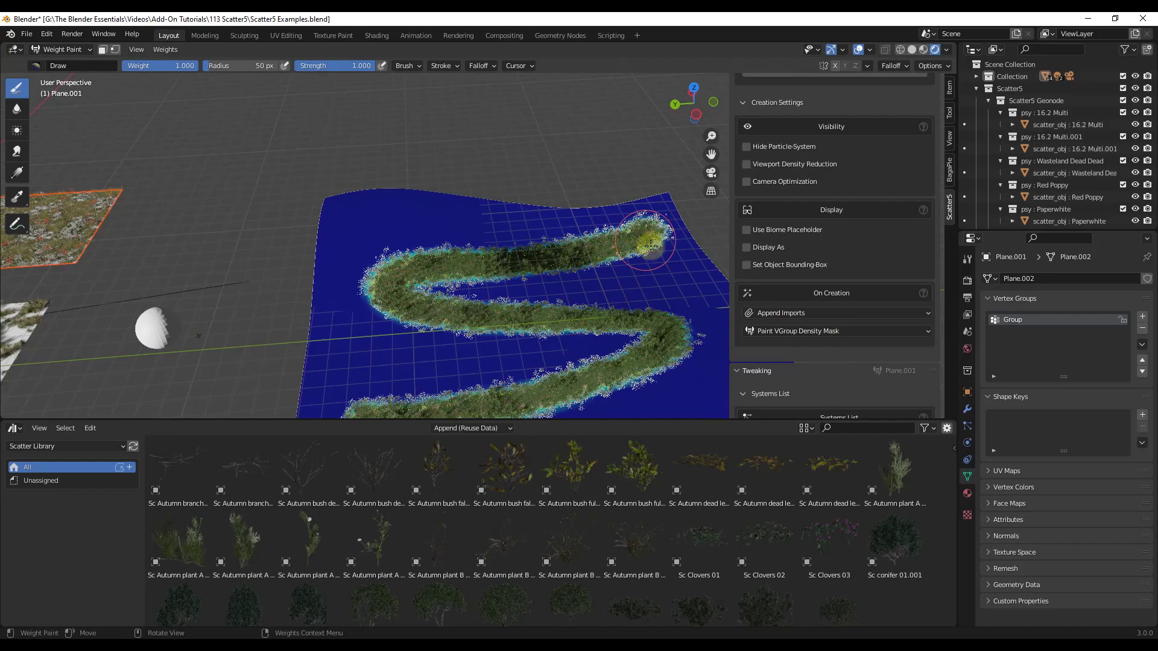
left_click_drag(646, 244, 668, 347)
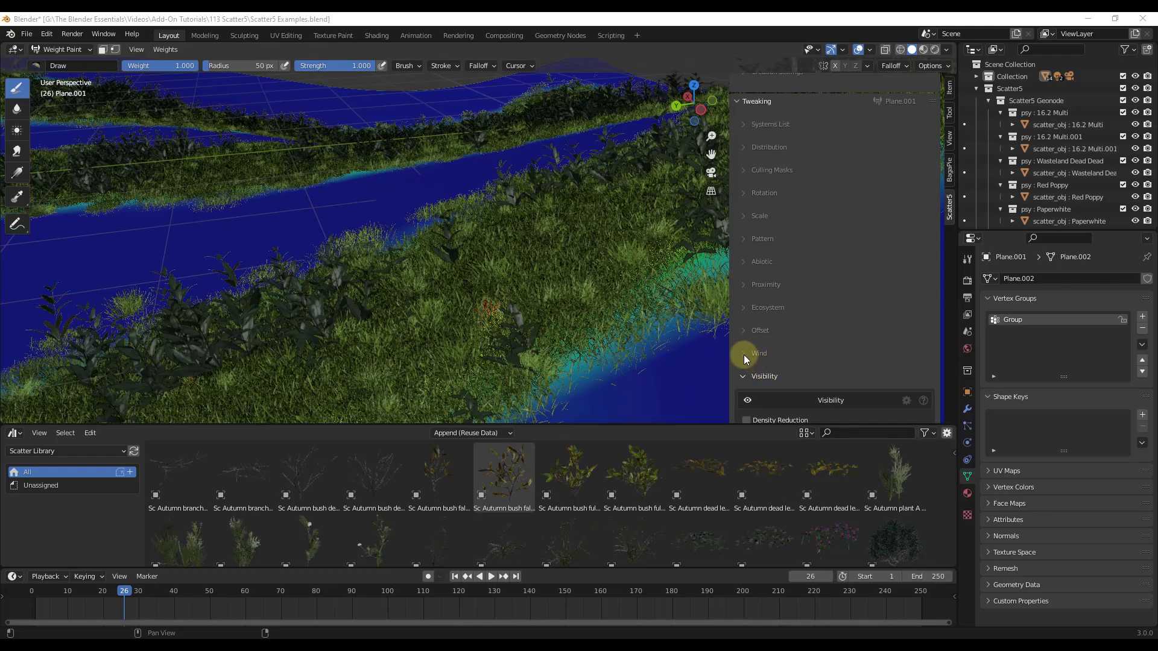
mouse_move(864, 284)
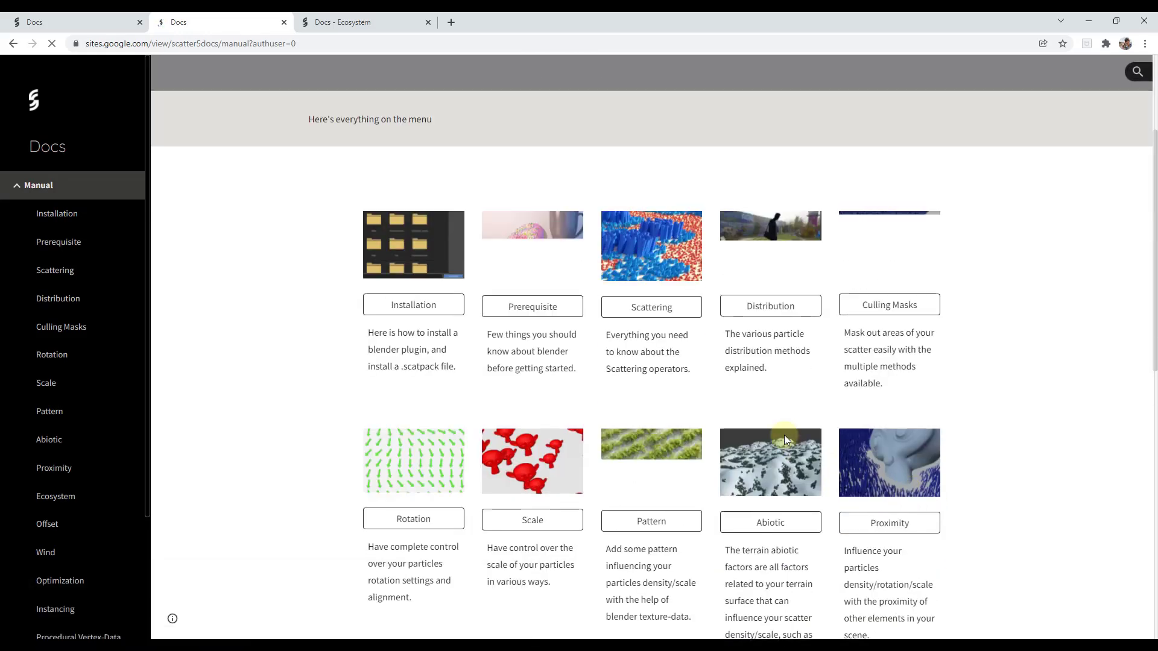
scroll("down", 3)
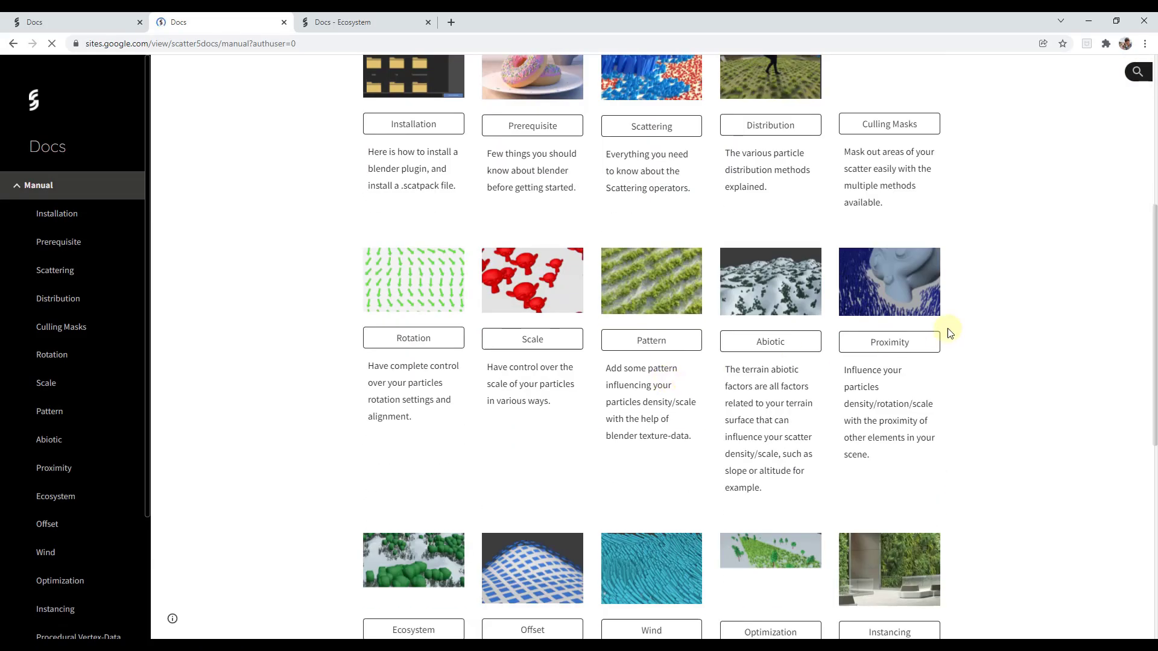
mouse_move(903, 348)
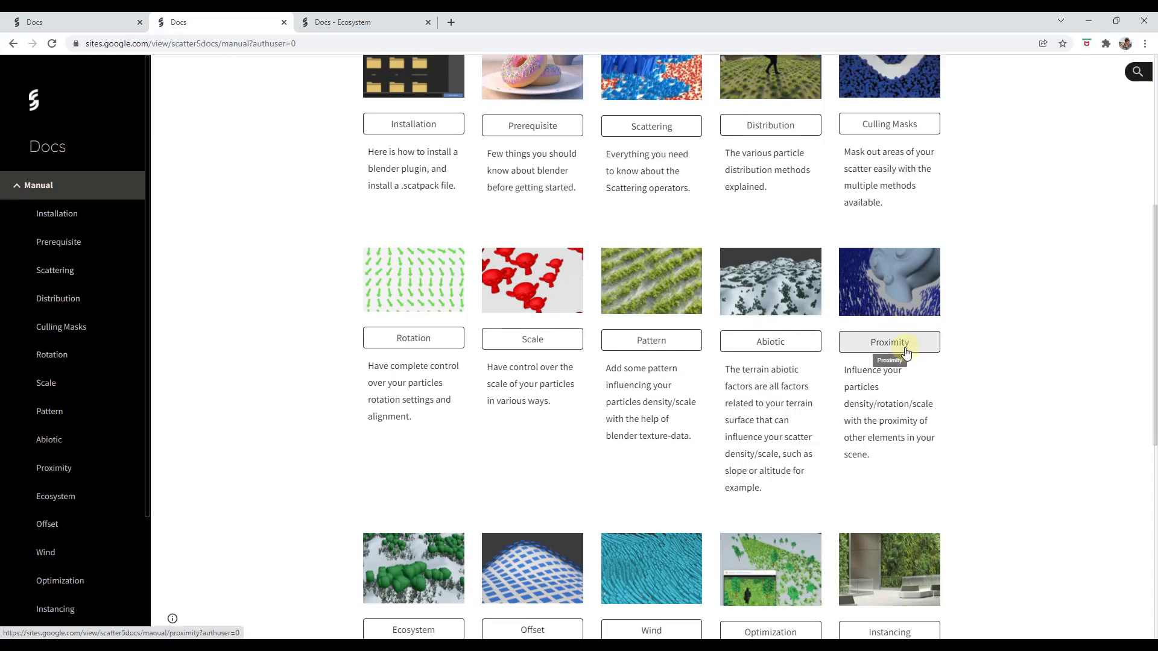
mouse_move(591, 103)
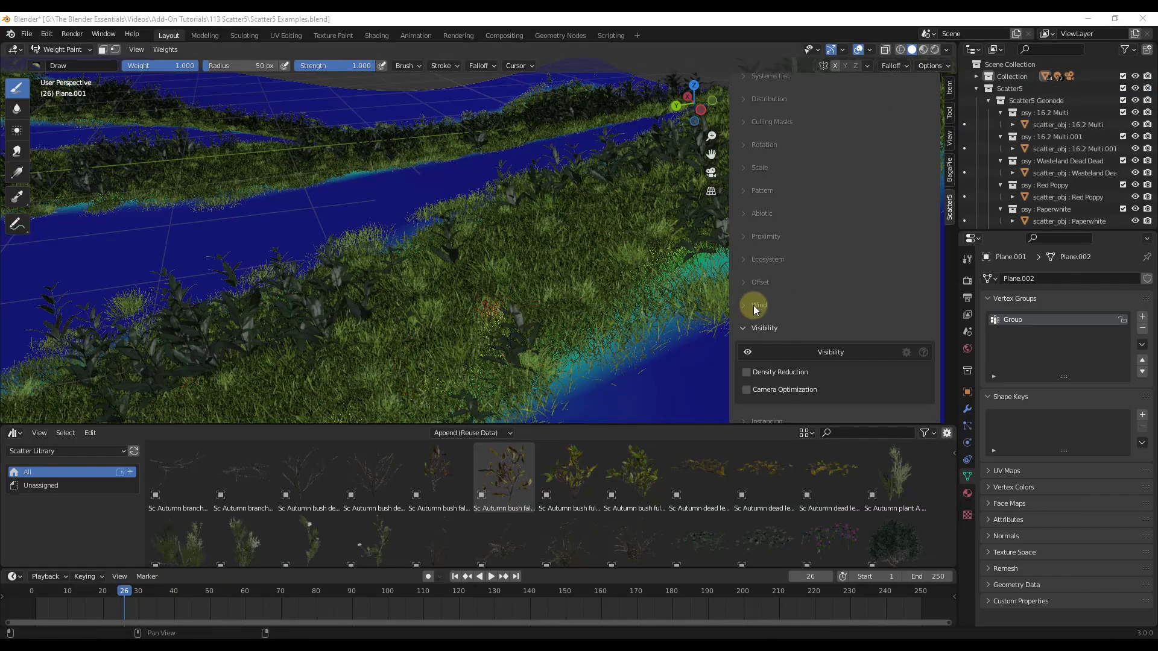
Enable Wind Waves under Wind, keeping Speed and Strength at 1.000.
left_click(743, 305)
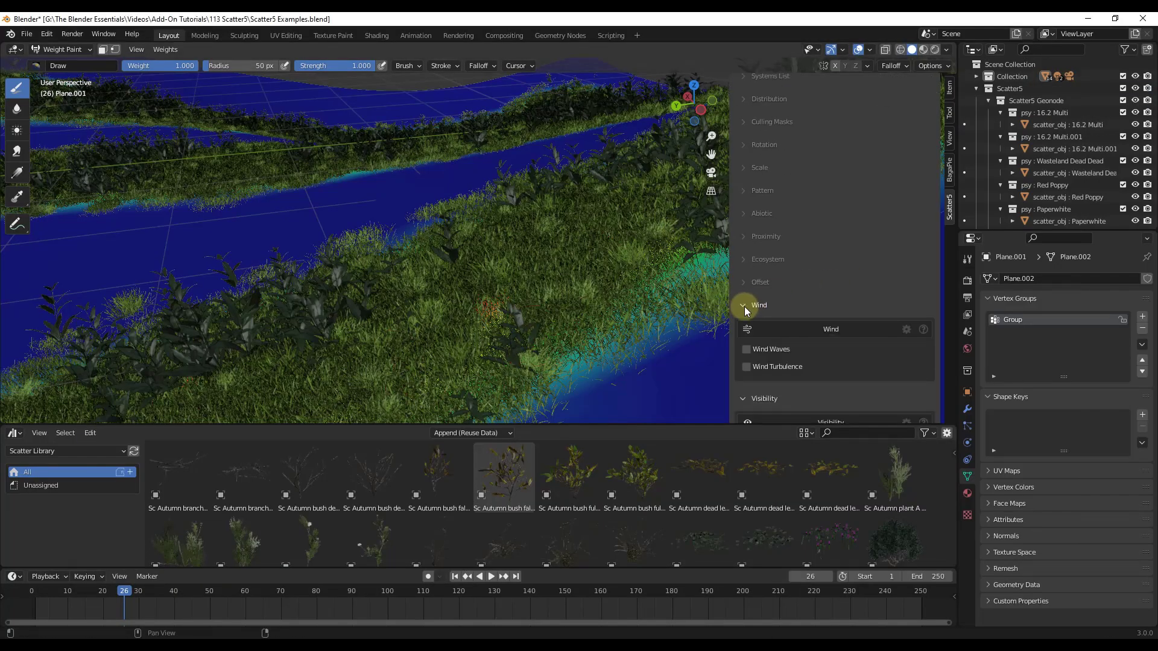
left_click(746, 348)
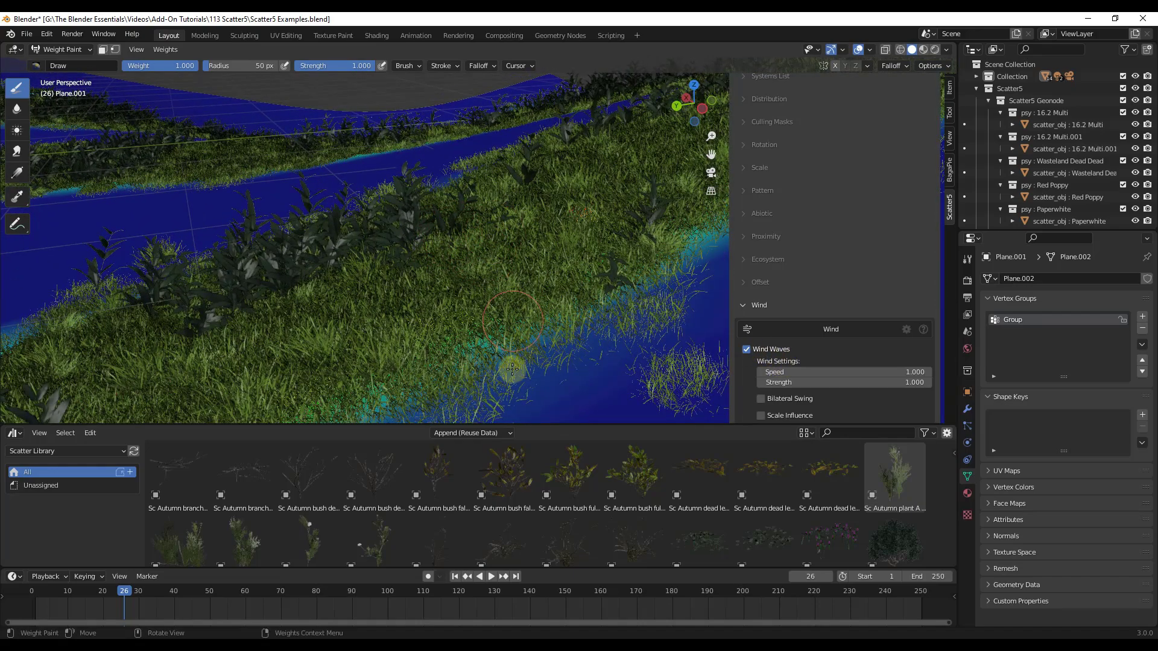
left_click(491, 576)
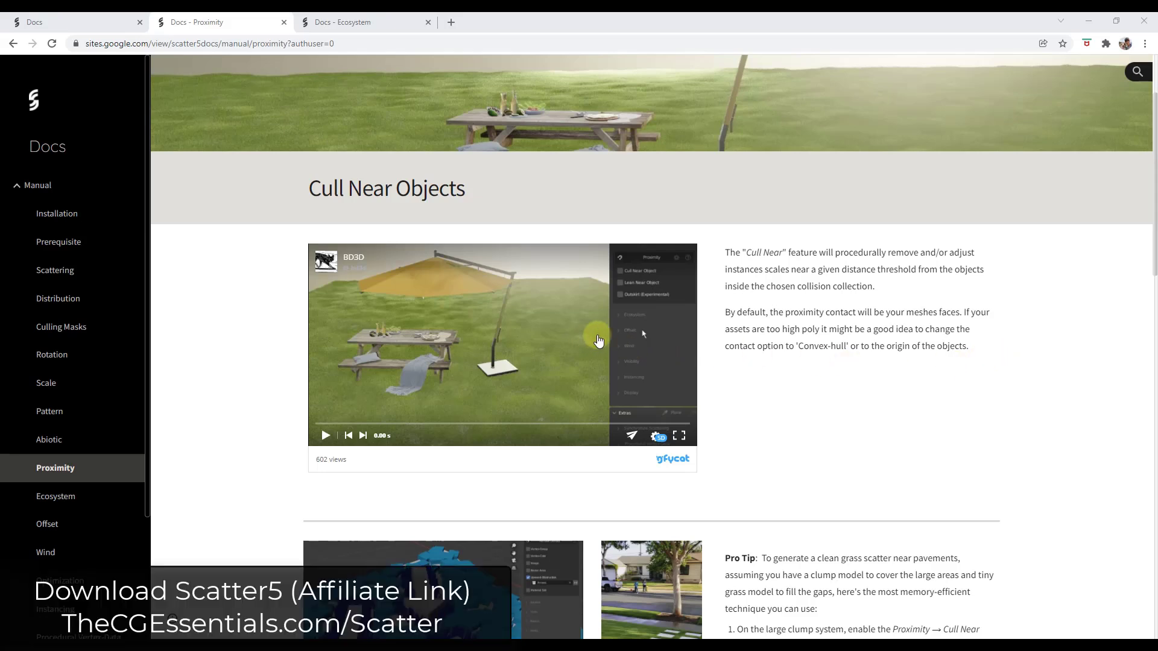
mouse_move(323, 191)
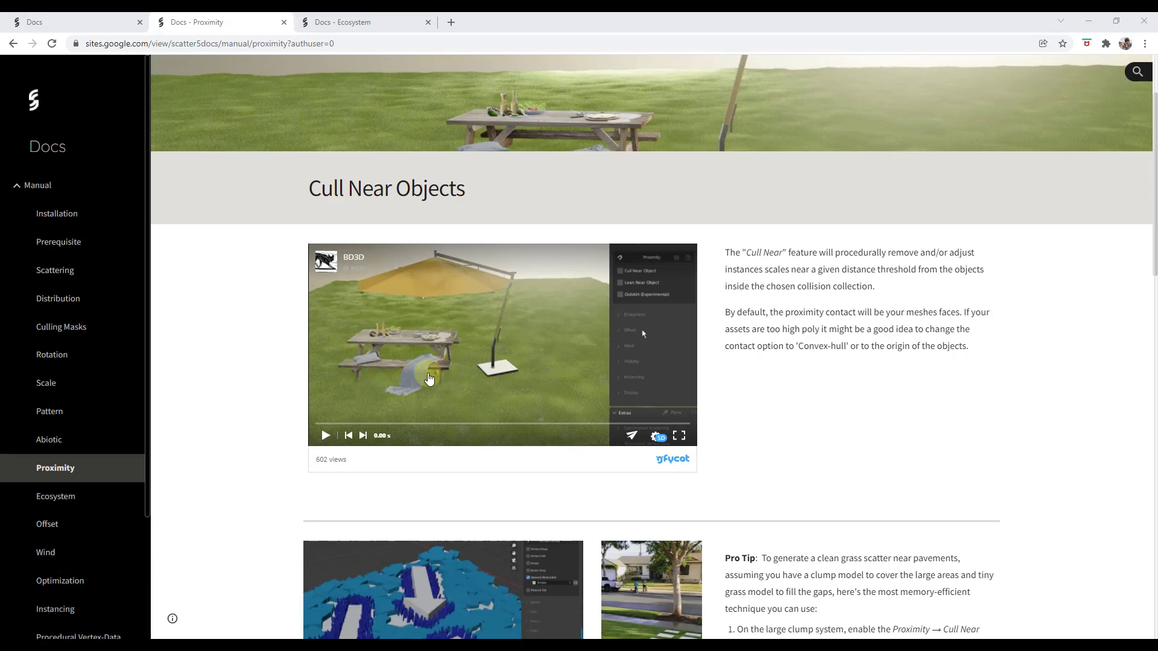
Play and pause the Cull Near Objects demo clip twice, then go to the Ecosystem page.
left_click(326, 435)
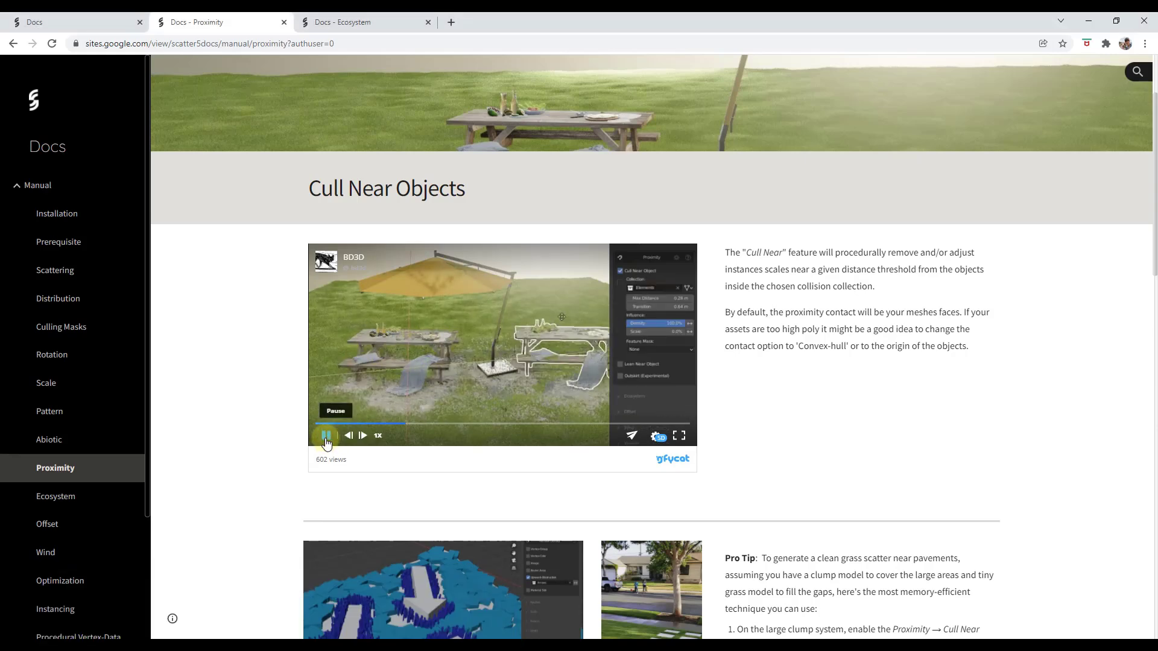
left_click(325, 436)
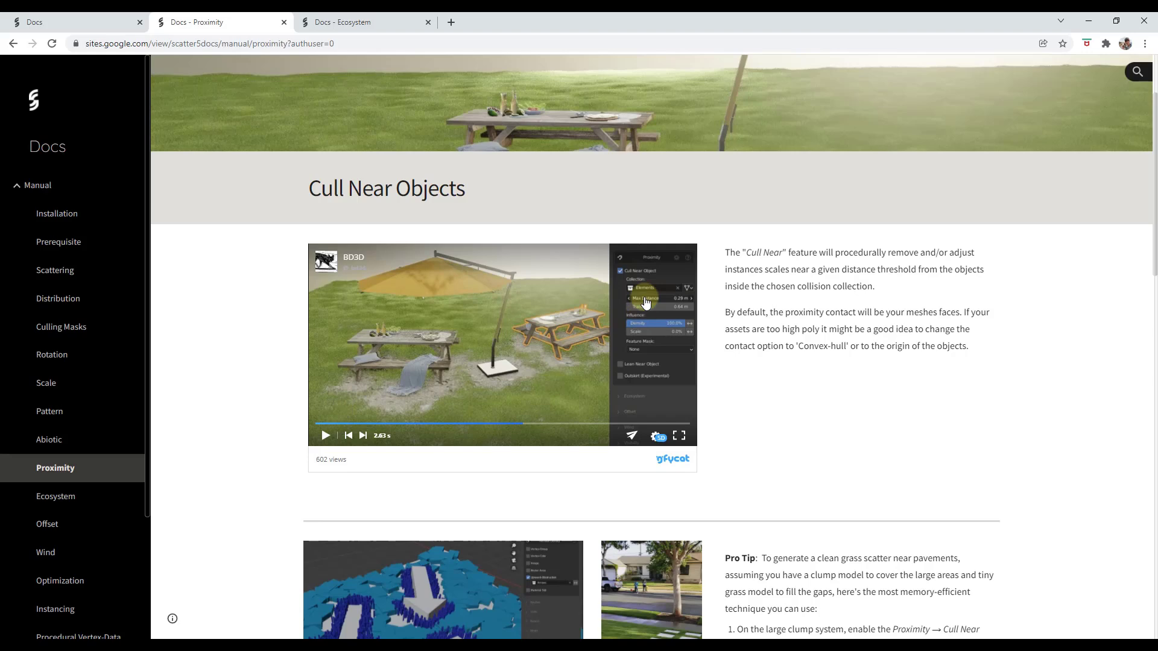
mouse_move(663, 264)
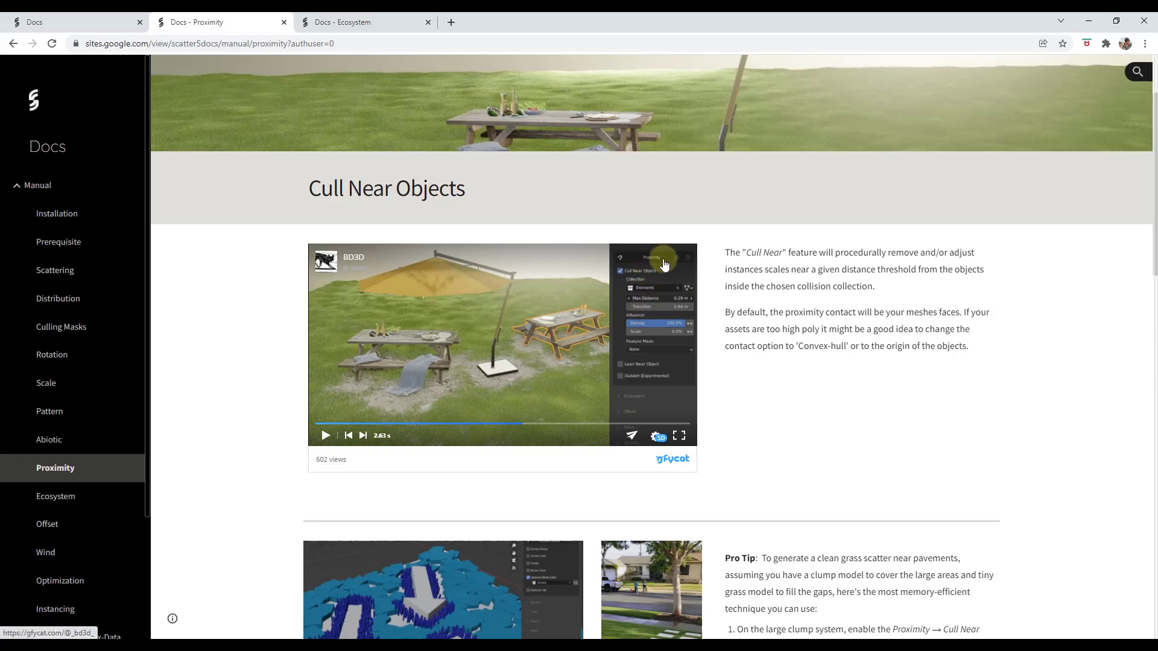
left_click(326, 436)
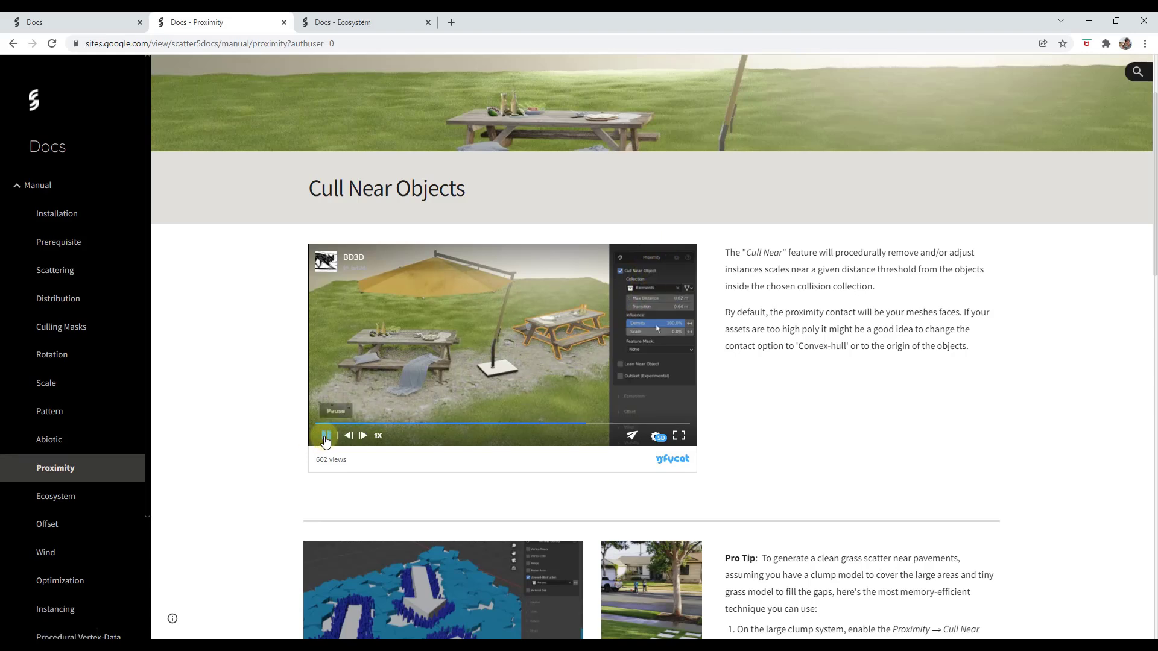
left_click(326, 435)
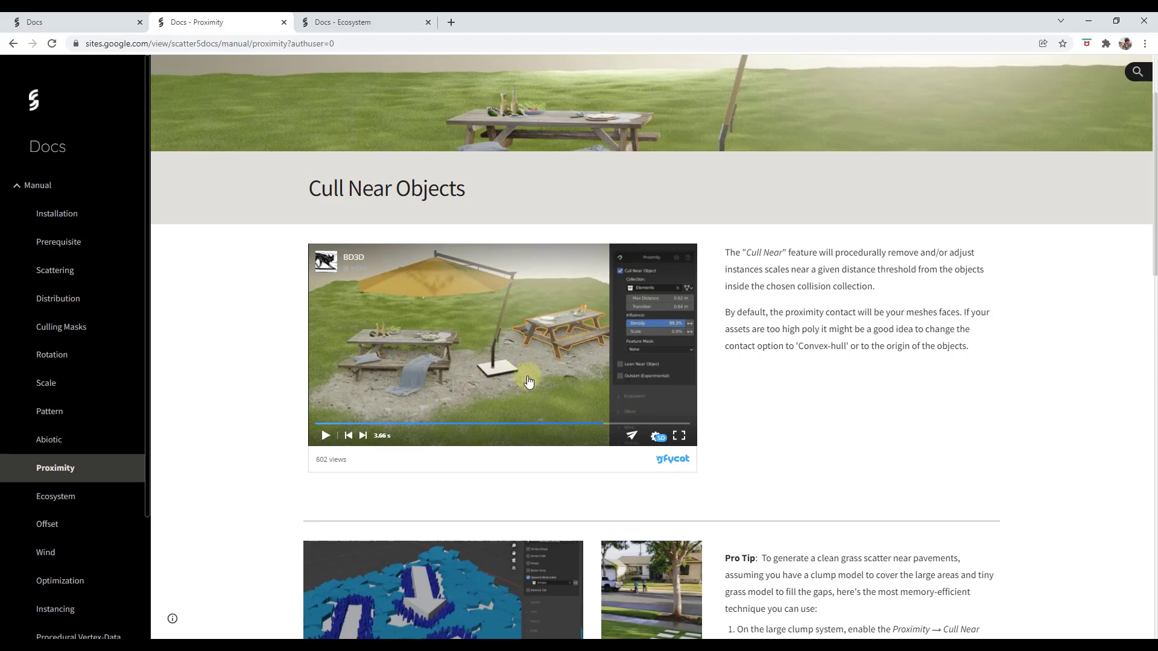
mouse_move(526, 348)
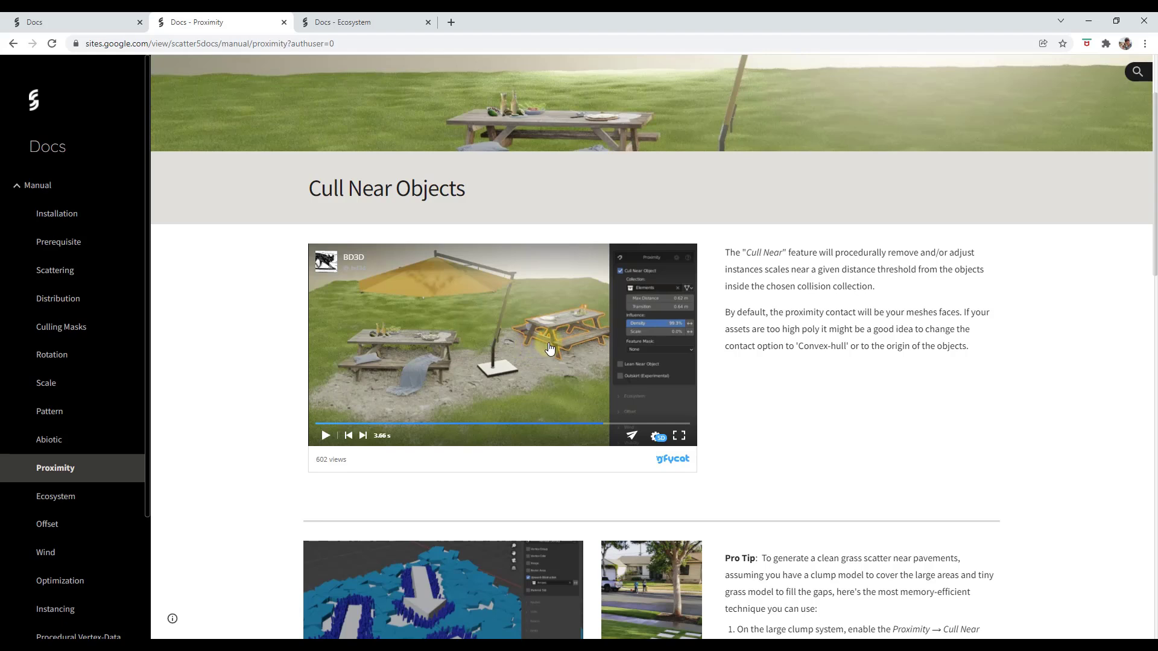
mouse_move(562, 373)
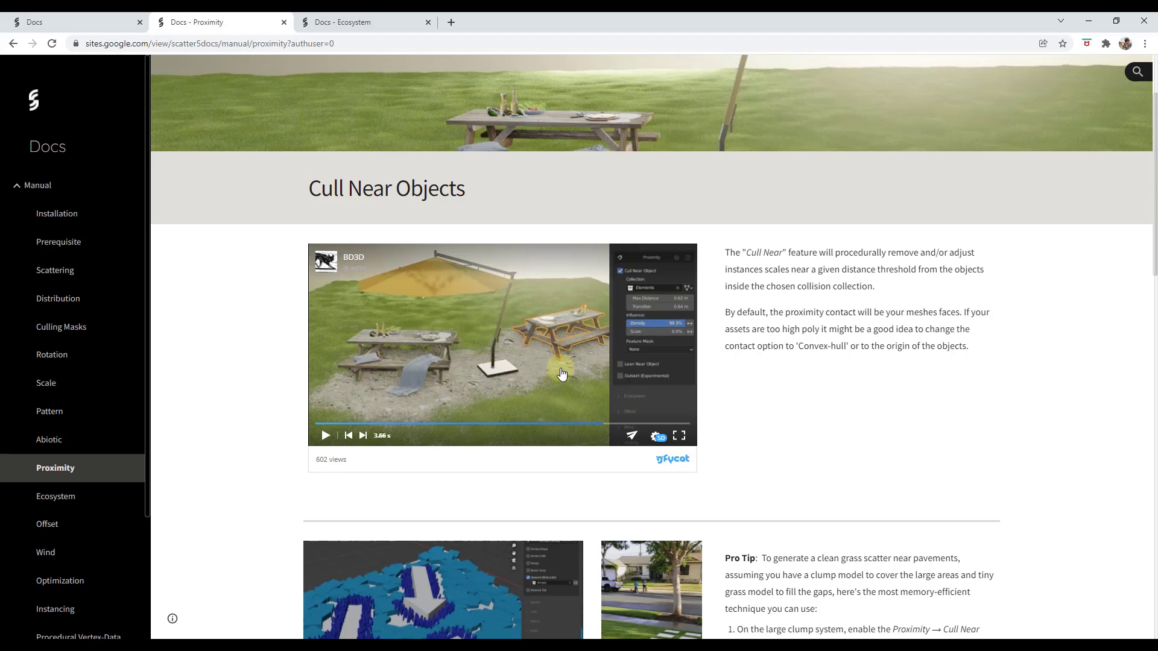
mouse_move(545, 365)
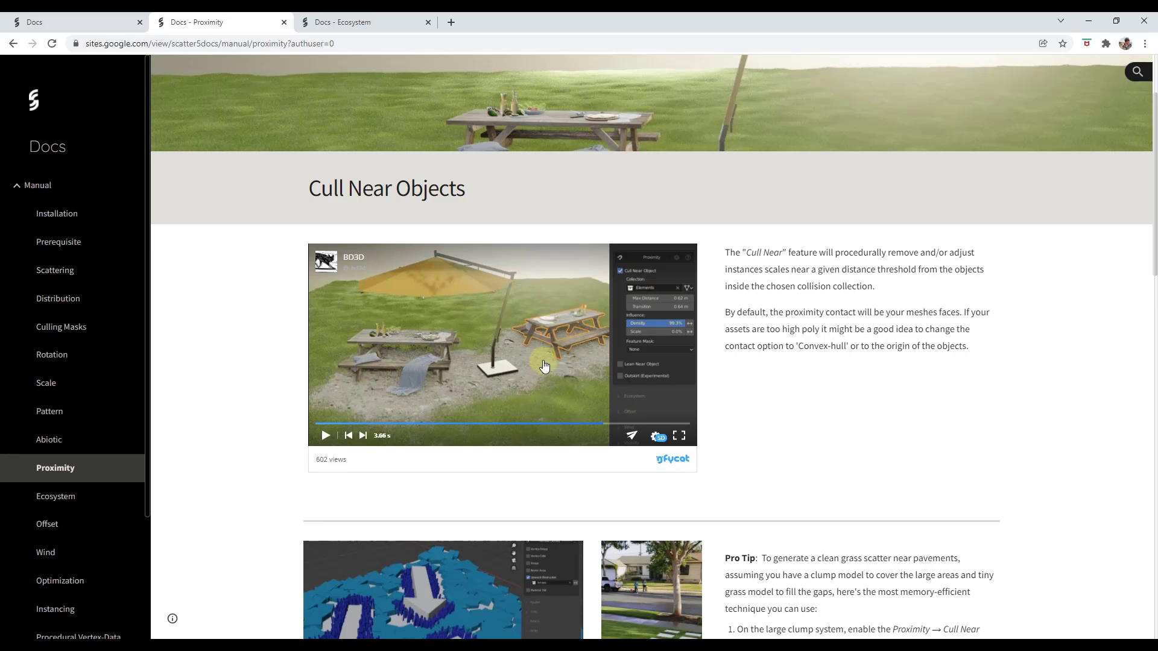
left_click(55, 496)
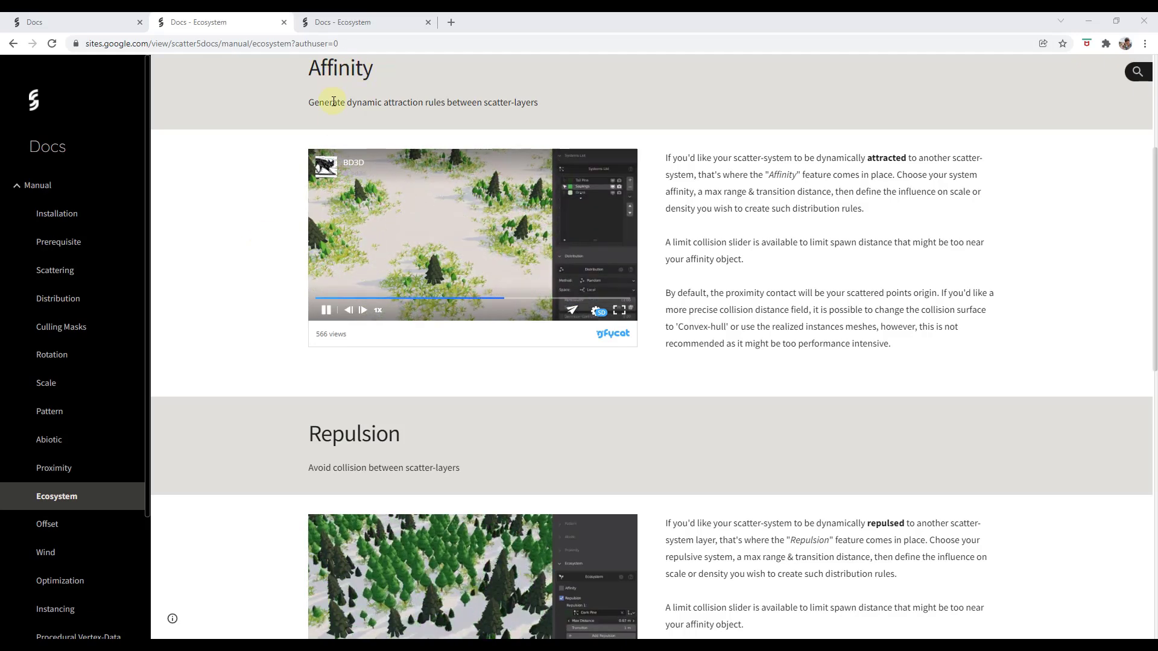
mouse_move(794, 189)
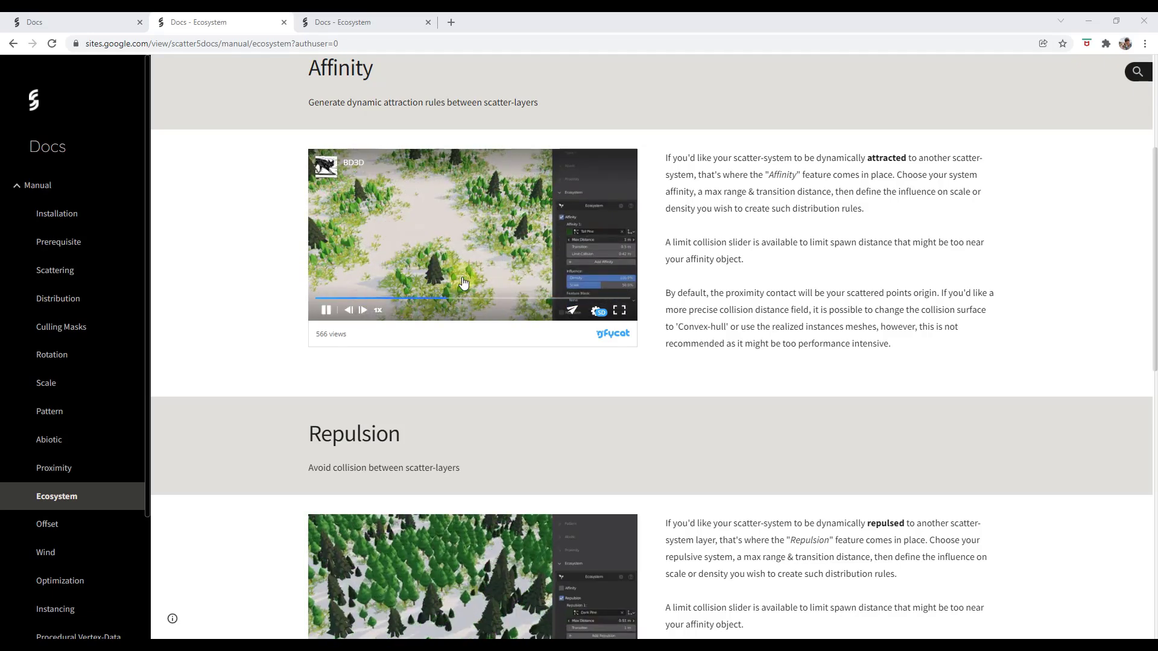
mouse_move(447, 275)
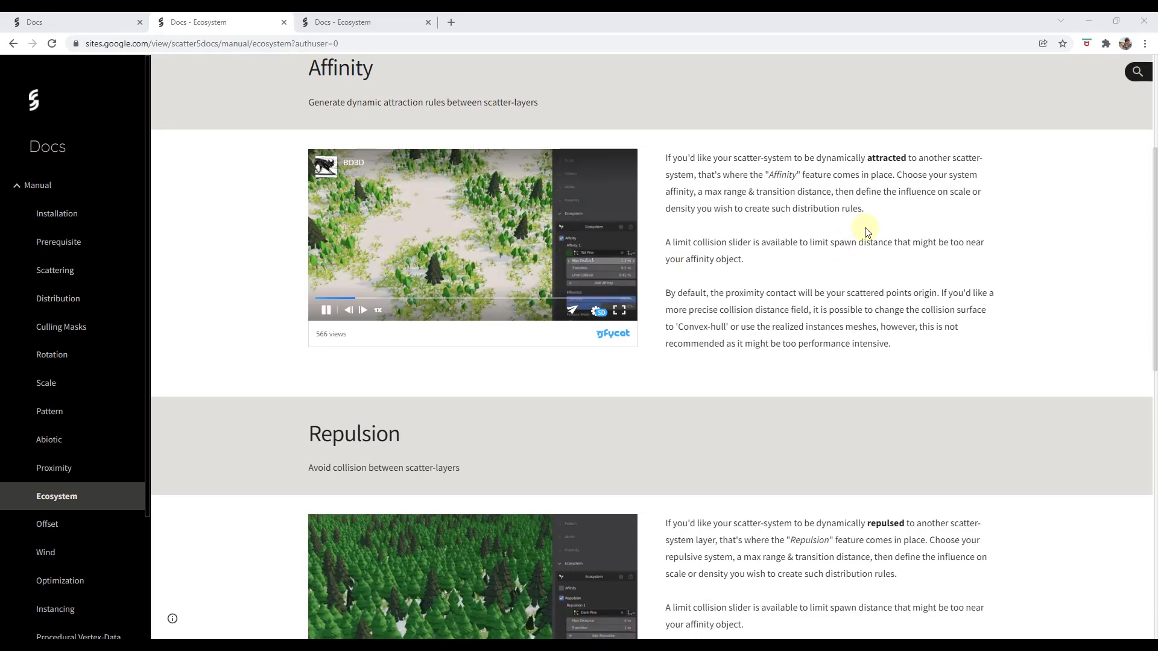
Read through the Affinity and Repulsion sections down to Ecosystem & Biomes on .biome export.
scroll("down", 3)
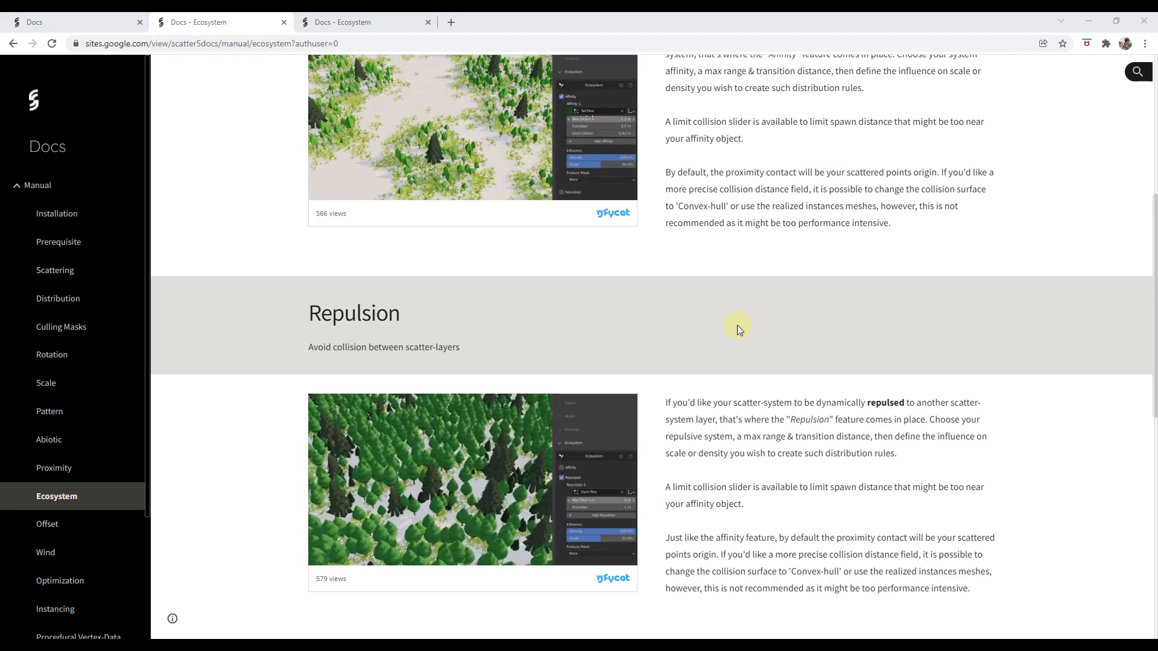
scroll("down", 3)
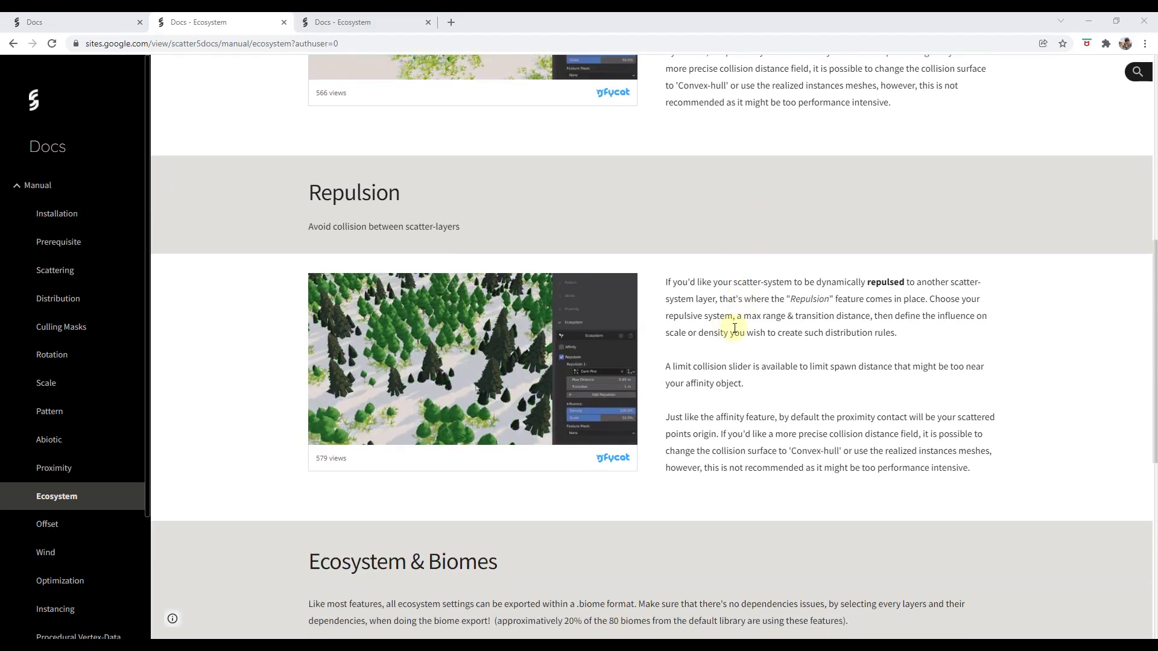
left_click(471, 358)
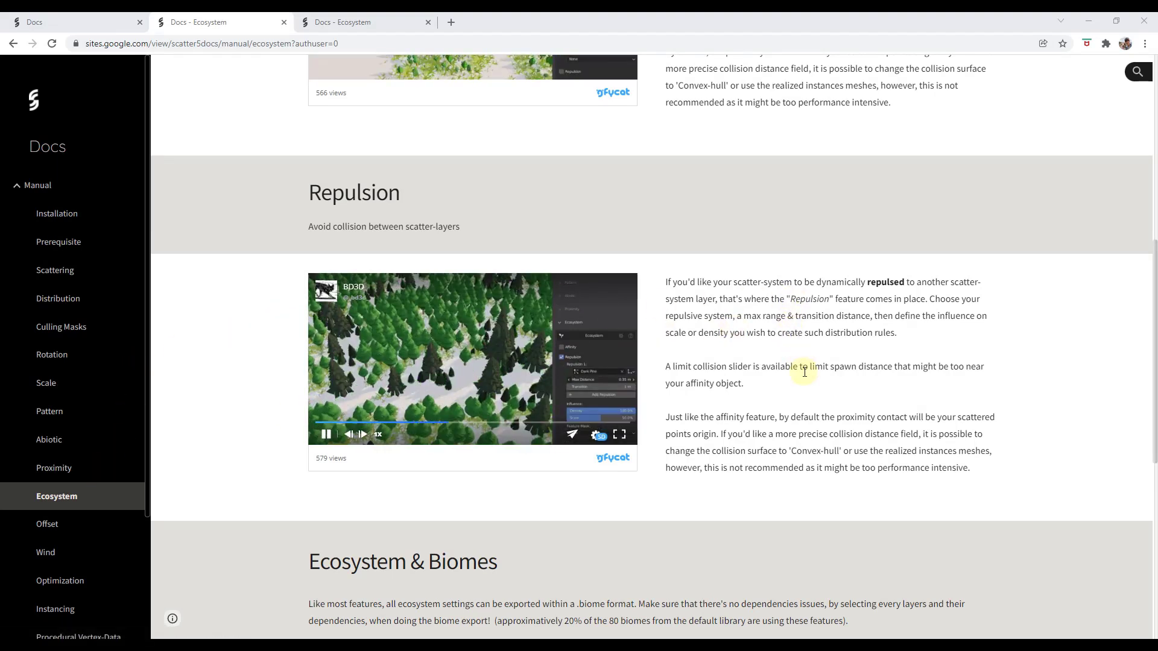
mouse_move(71, 438)
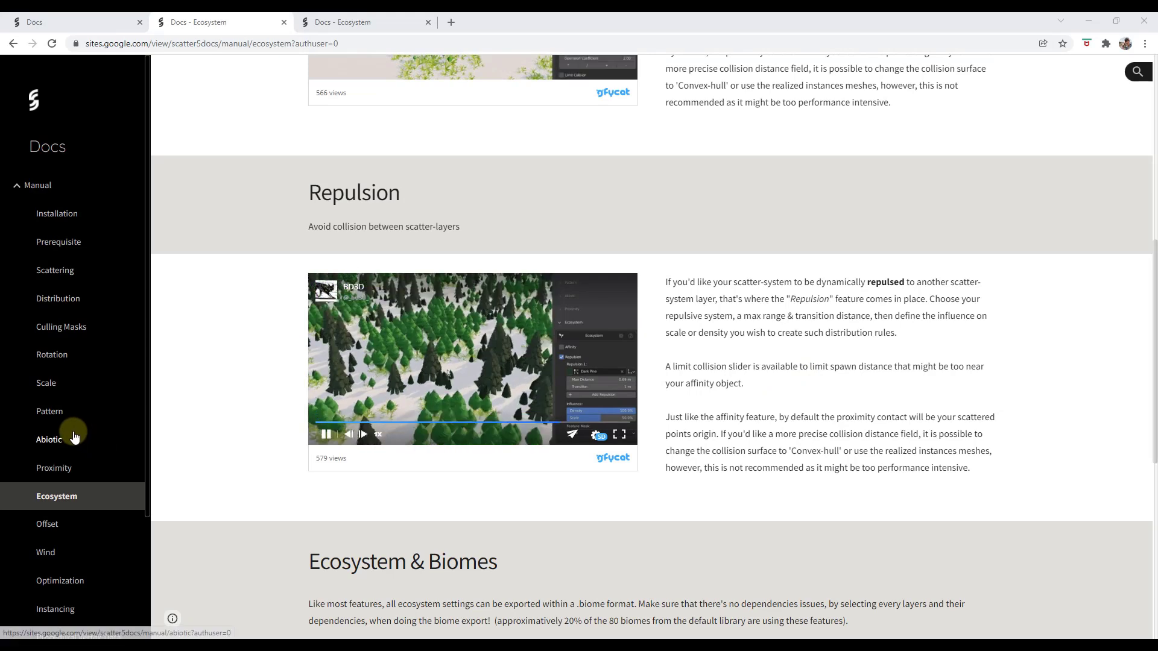
scroll("down", 3)
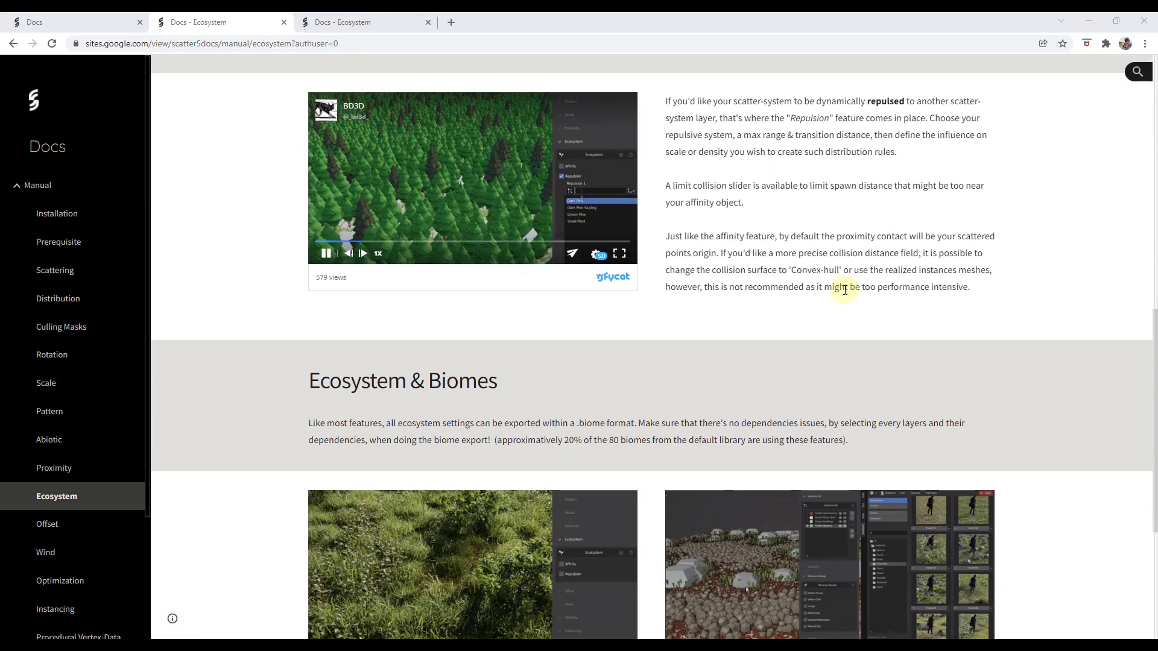
scroll("down", 3)
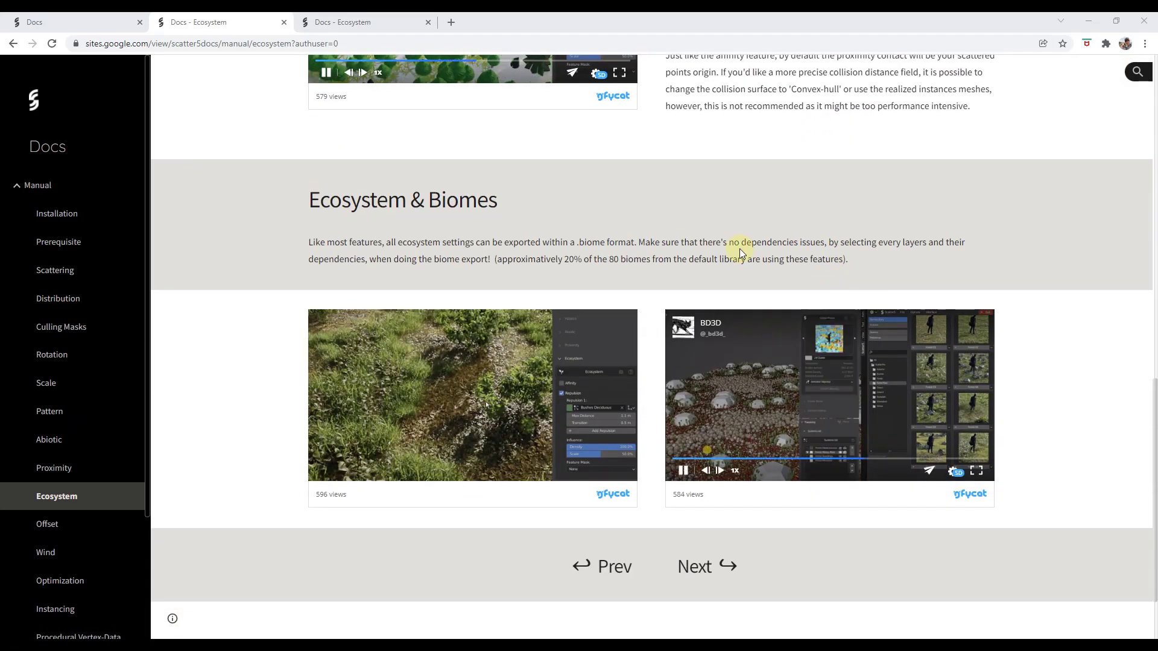